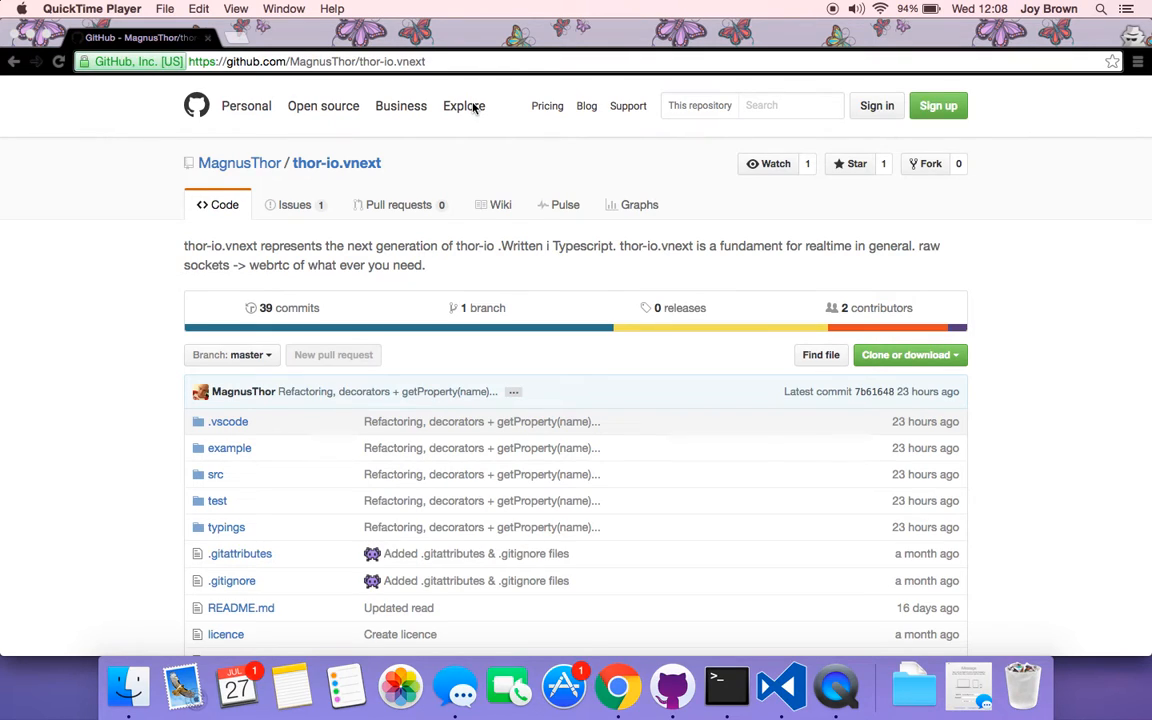
mouse_move(735, 415)
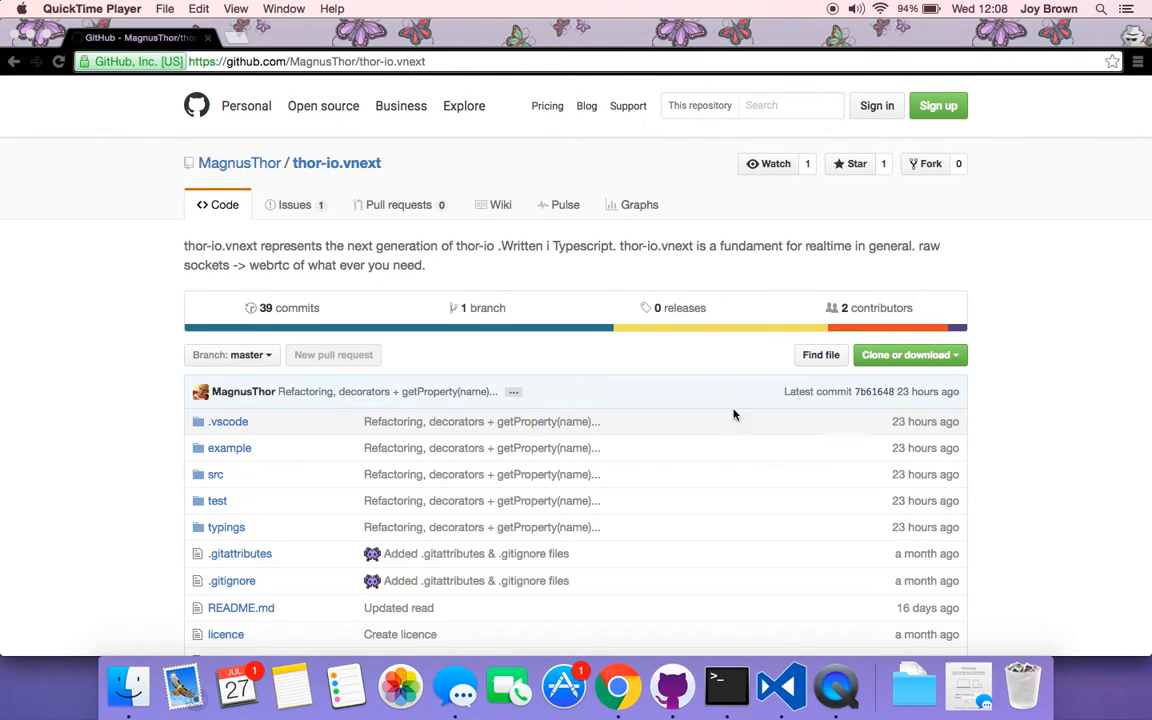
Switch to VS Code and collapse the example folder in the thor-io.vnext project tree
click(781, 686)
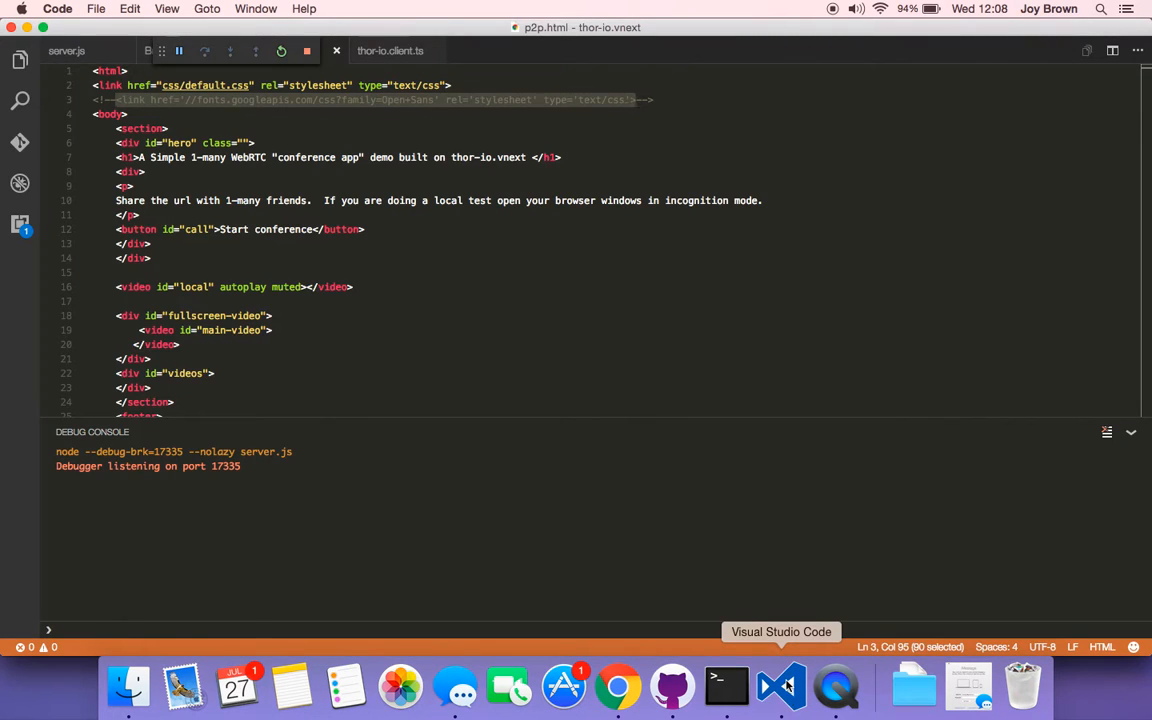
mouse_move(566, 316)
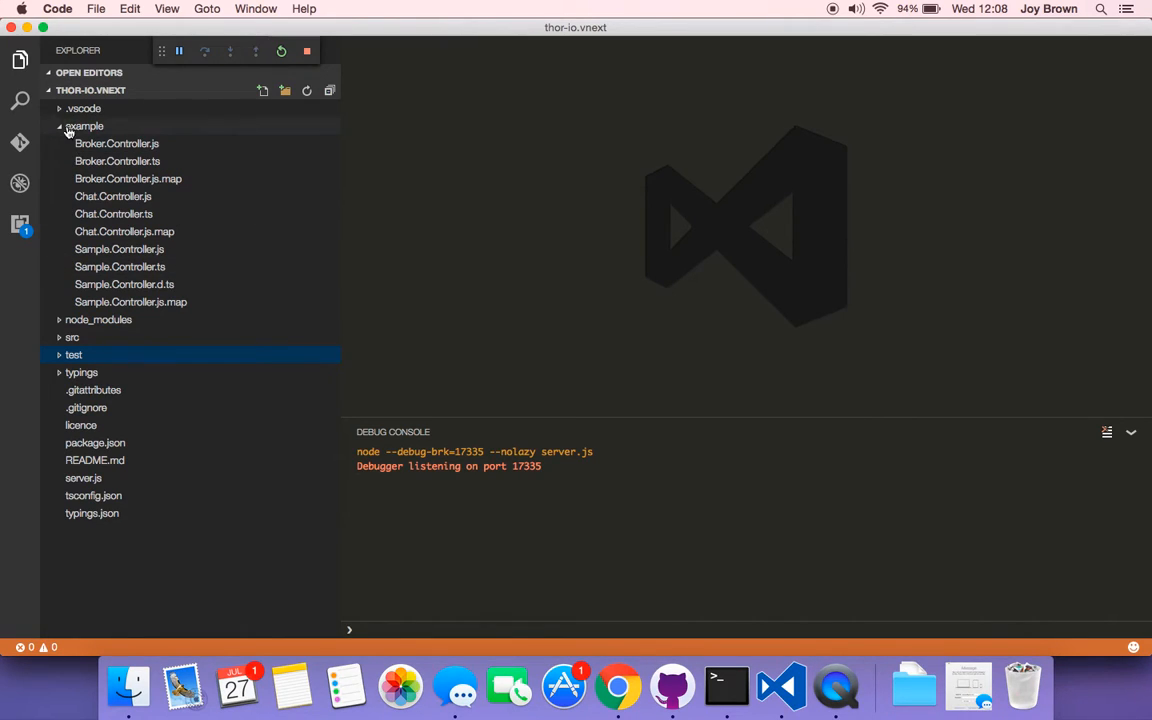
click(84, 125)
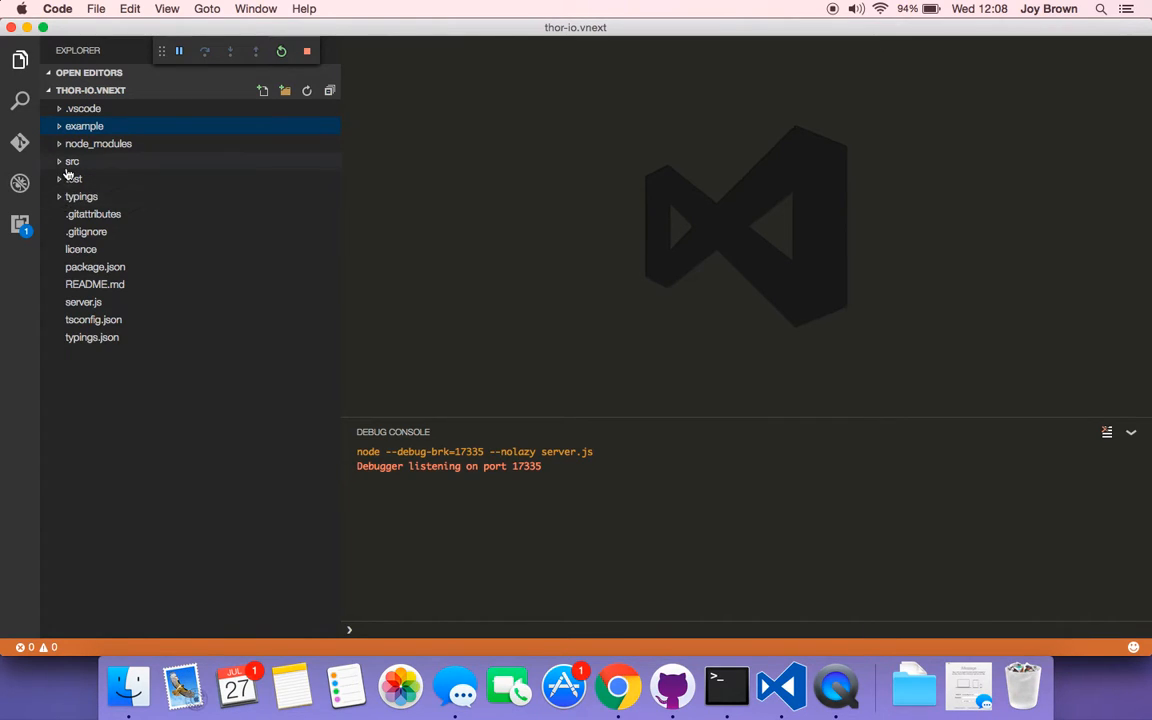
click(71, 161)
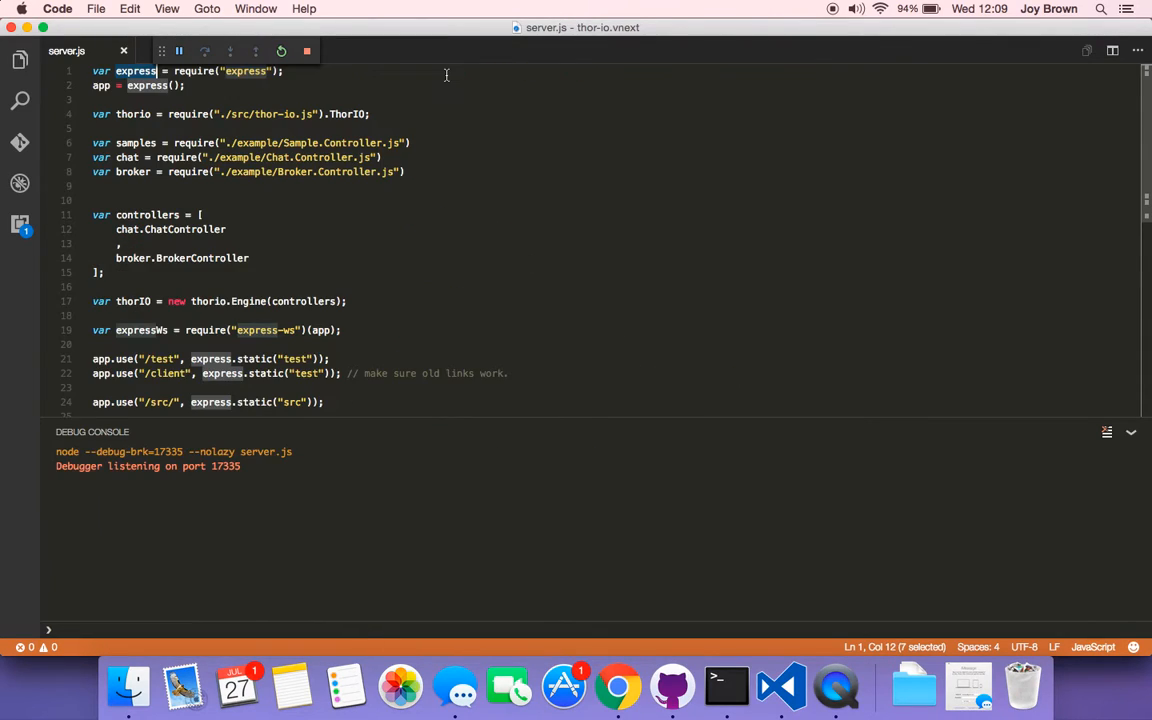
mouse_move(273, 113)
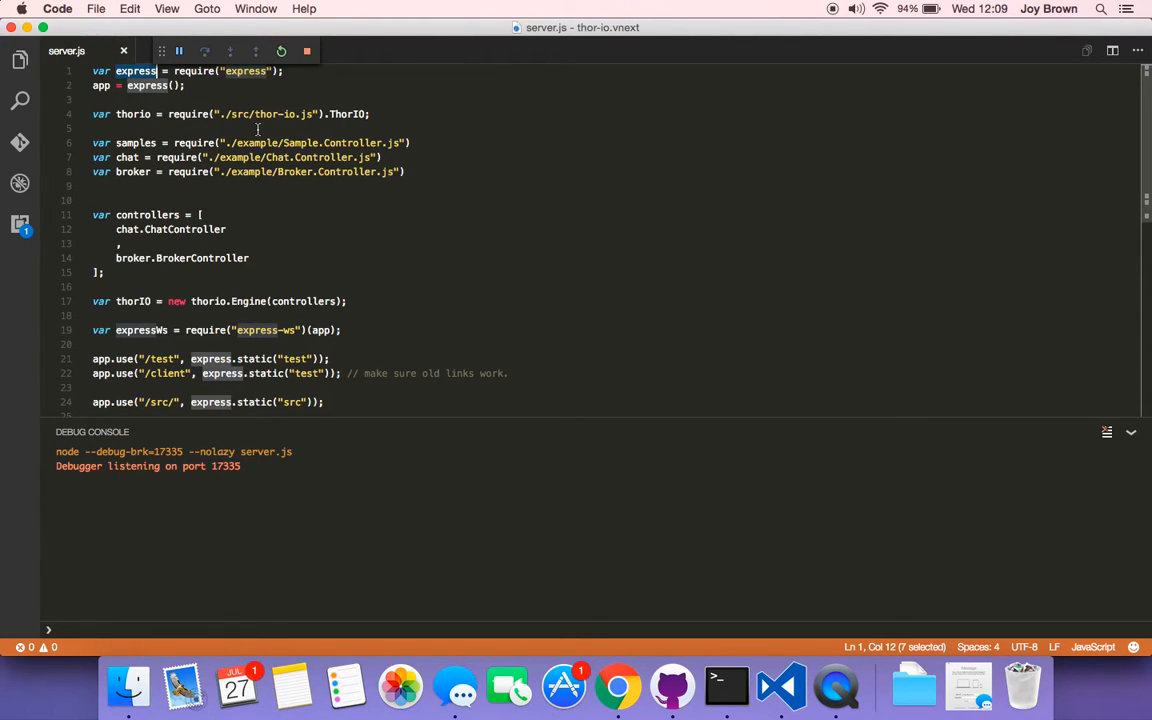
Walk through server.js: Sample and Broker controller requires, thorio Engine, down to port 1337
click(124, 142)
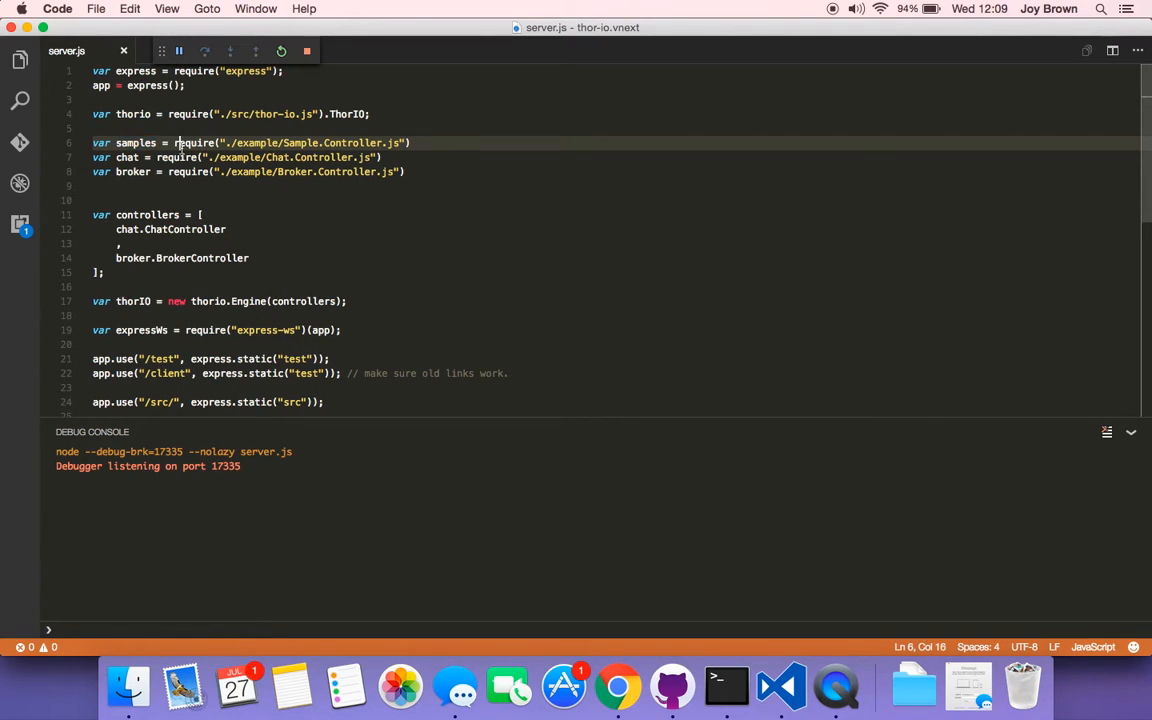
click(180, 157)
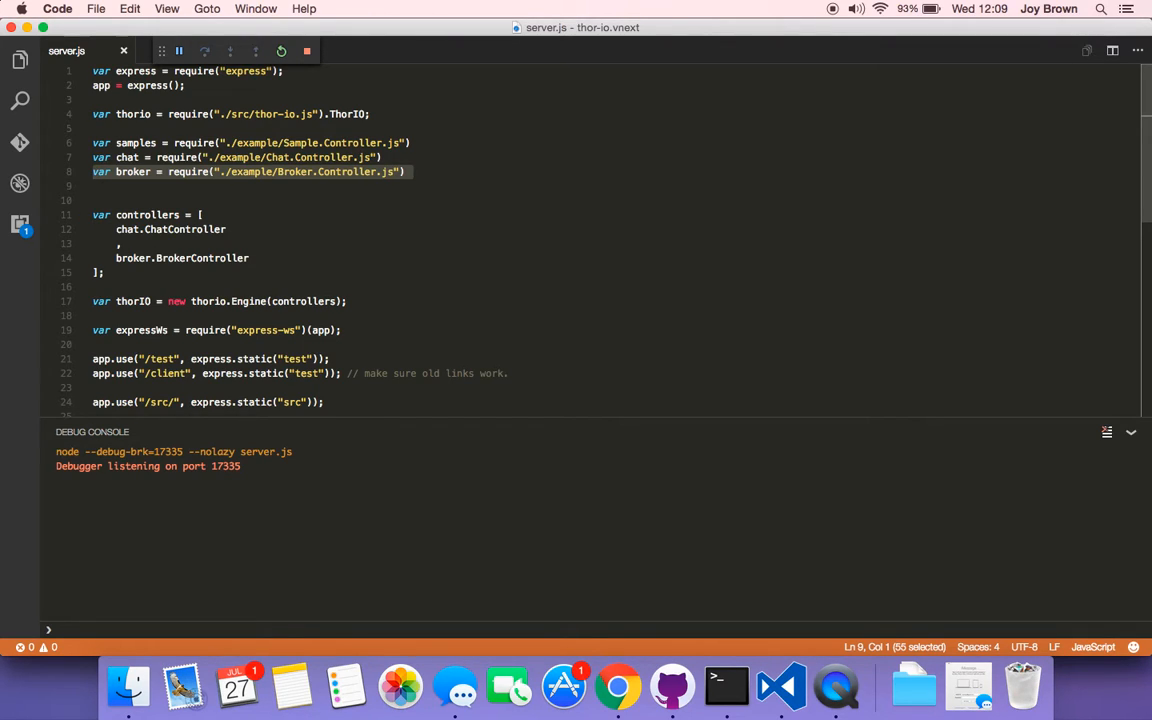
click(155, 214)
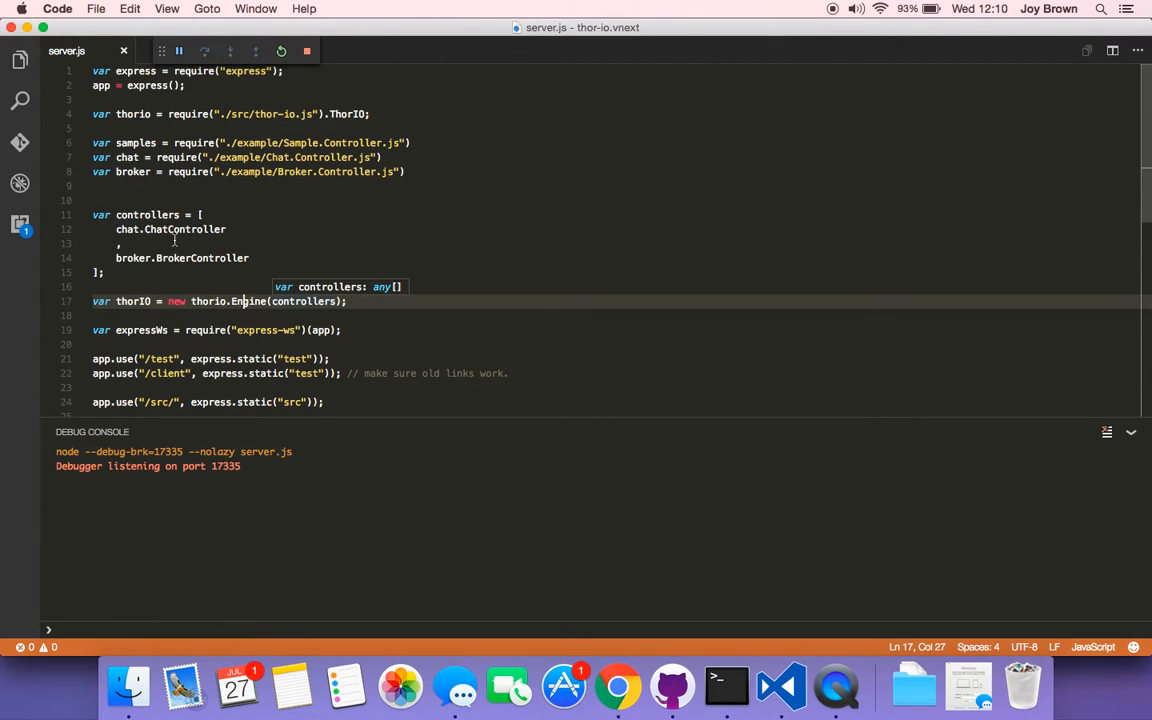
scroll(down, 3)
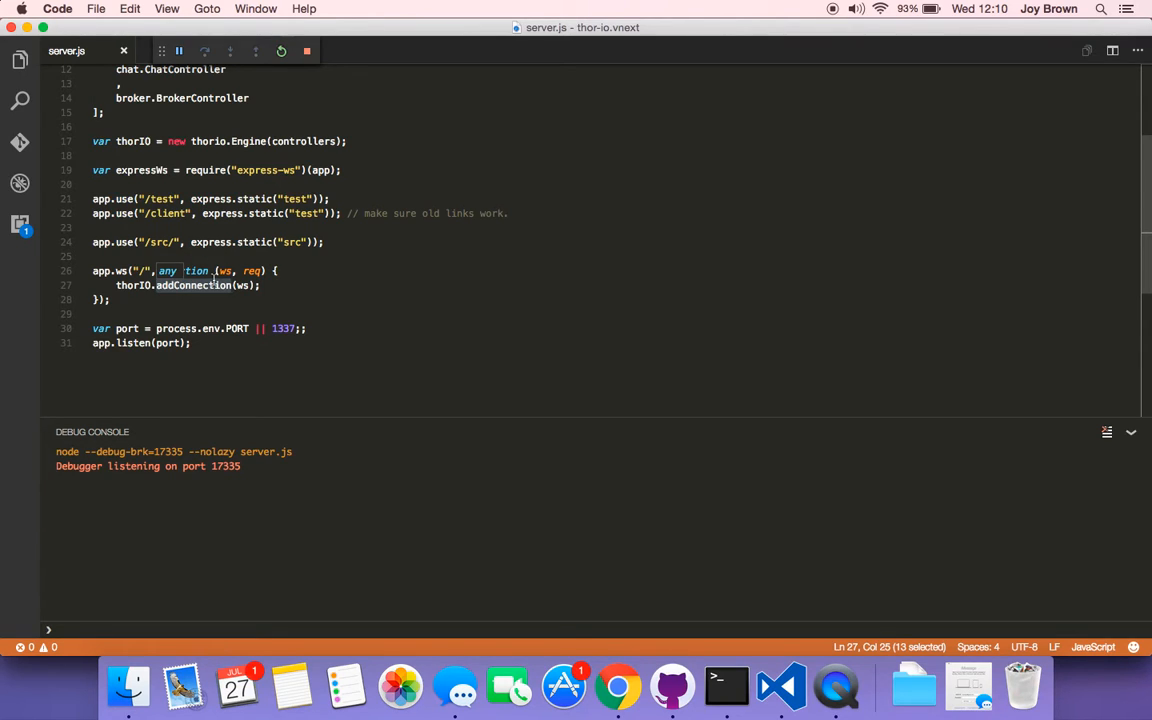
click(20, 60)
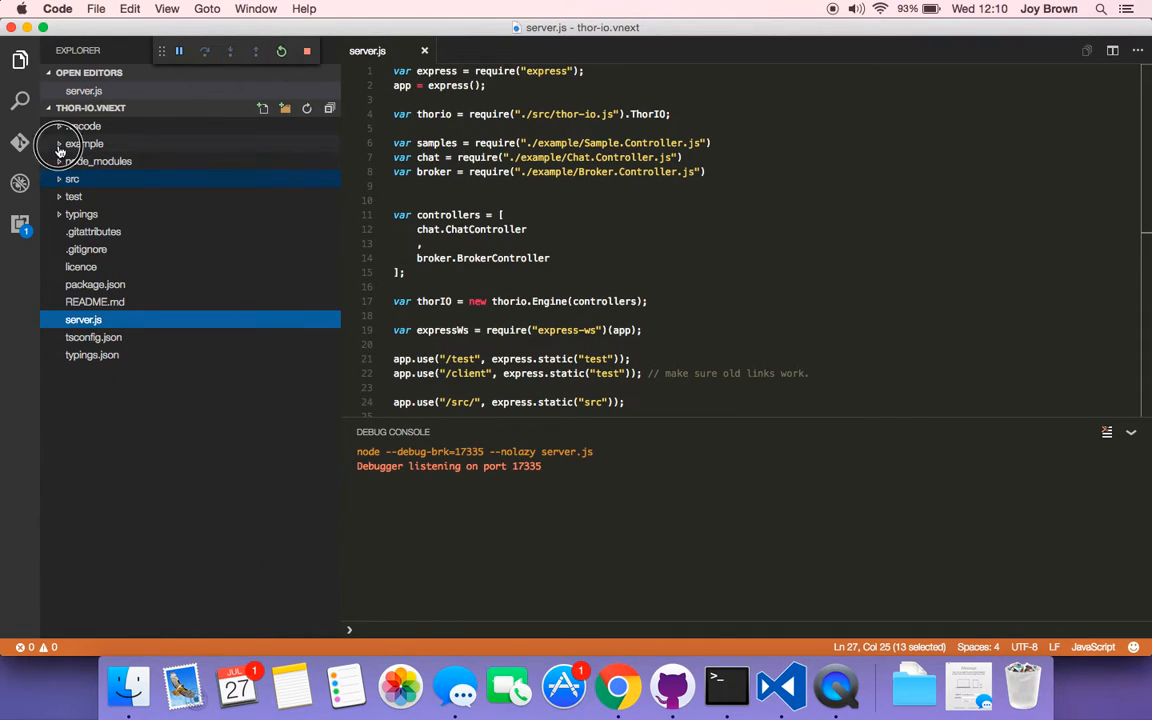
Expand the example folder and open Broker.Controller.ts
click(84, 143)
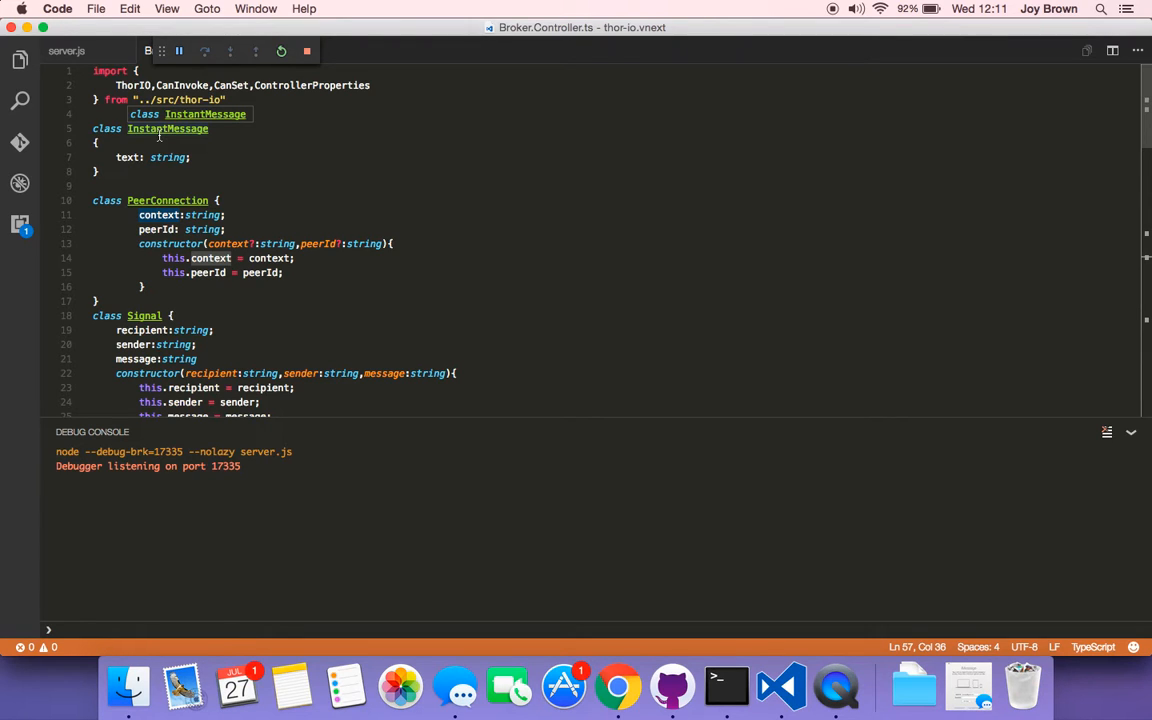
Scroll from InstantMessage, PeerConnection and Signal classes down to BrokerController's constructor and onopen
scroll(down, 3)
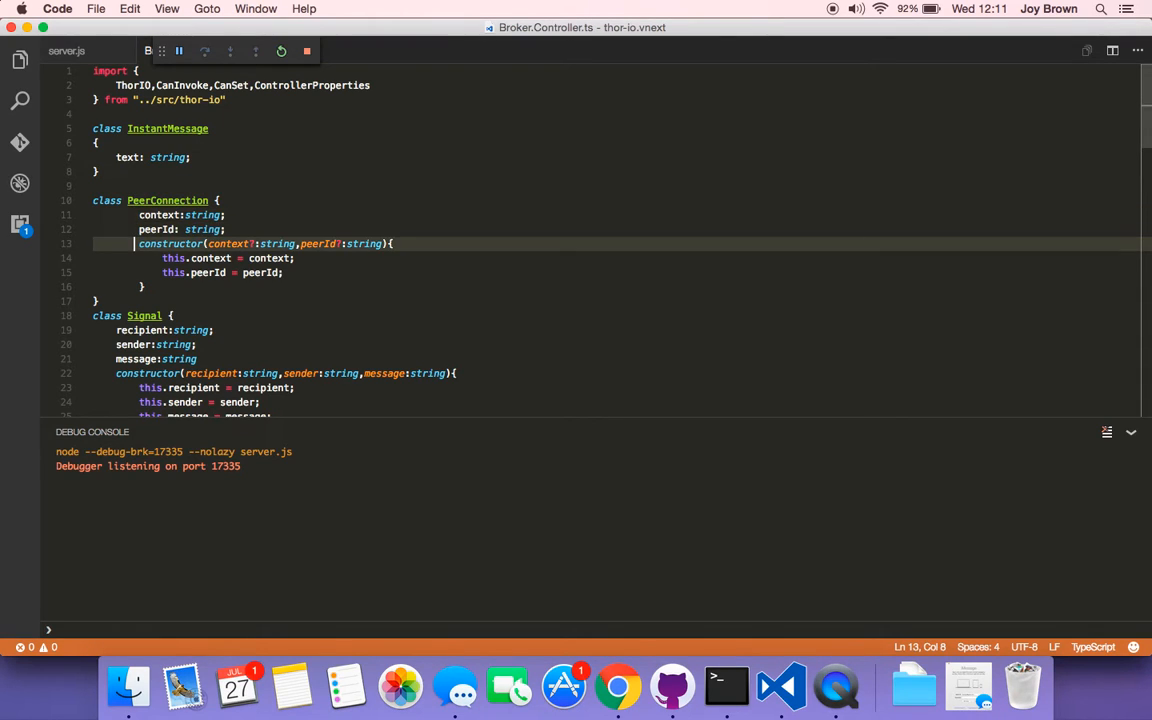
scroll(down, 3)
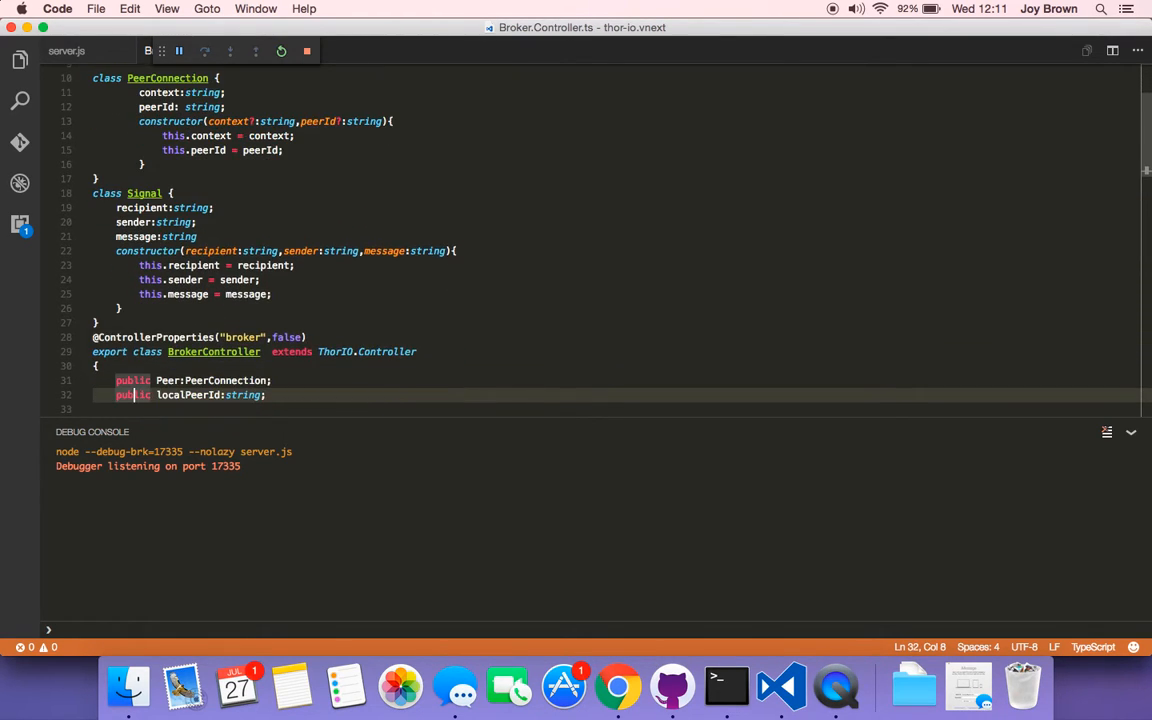
scroll(down, 3)
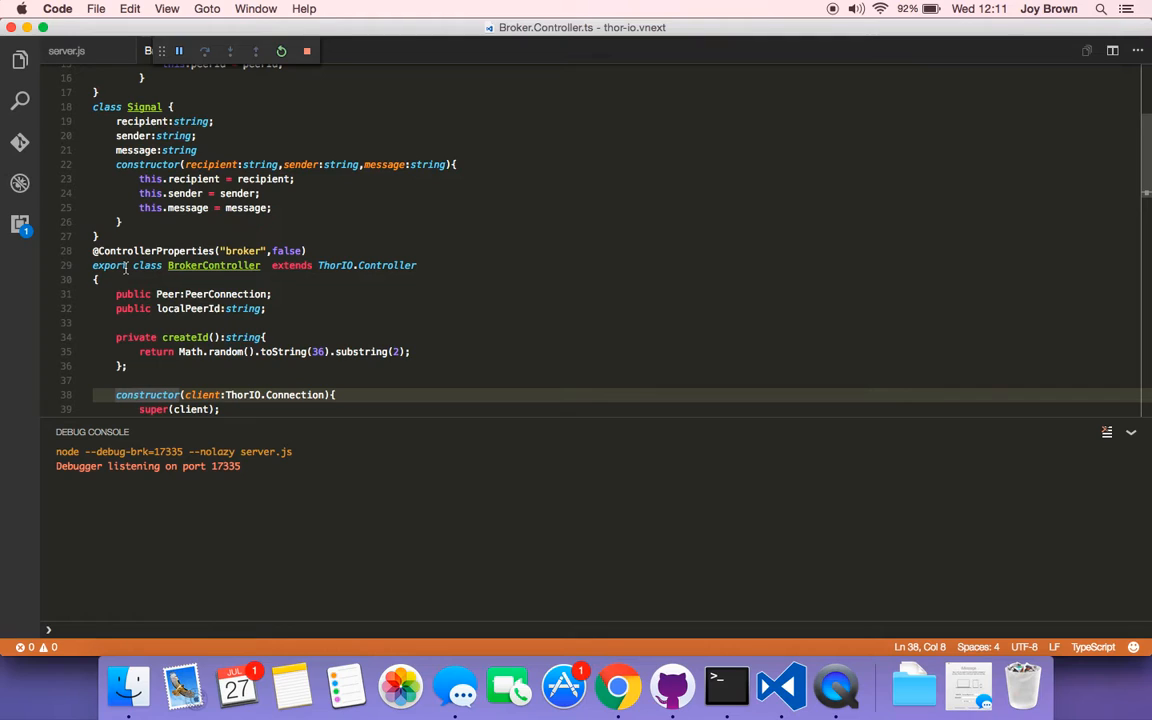
scroll(down, 3)
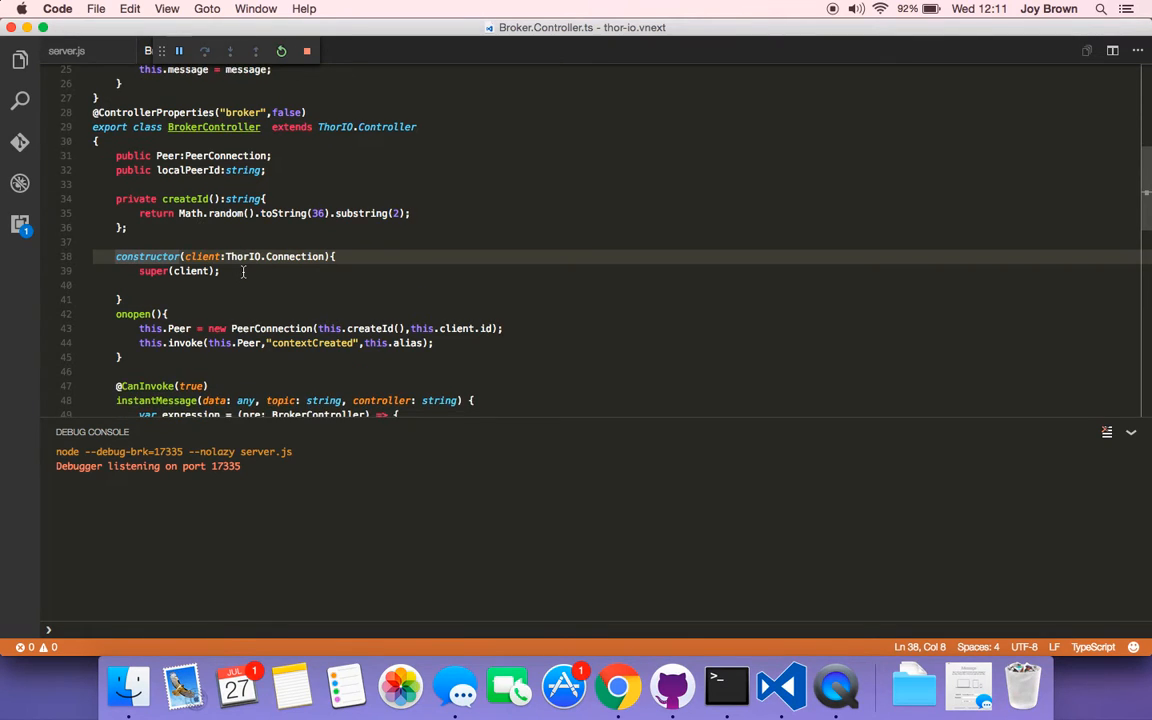
scroll(down, 3)
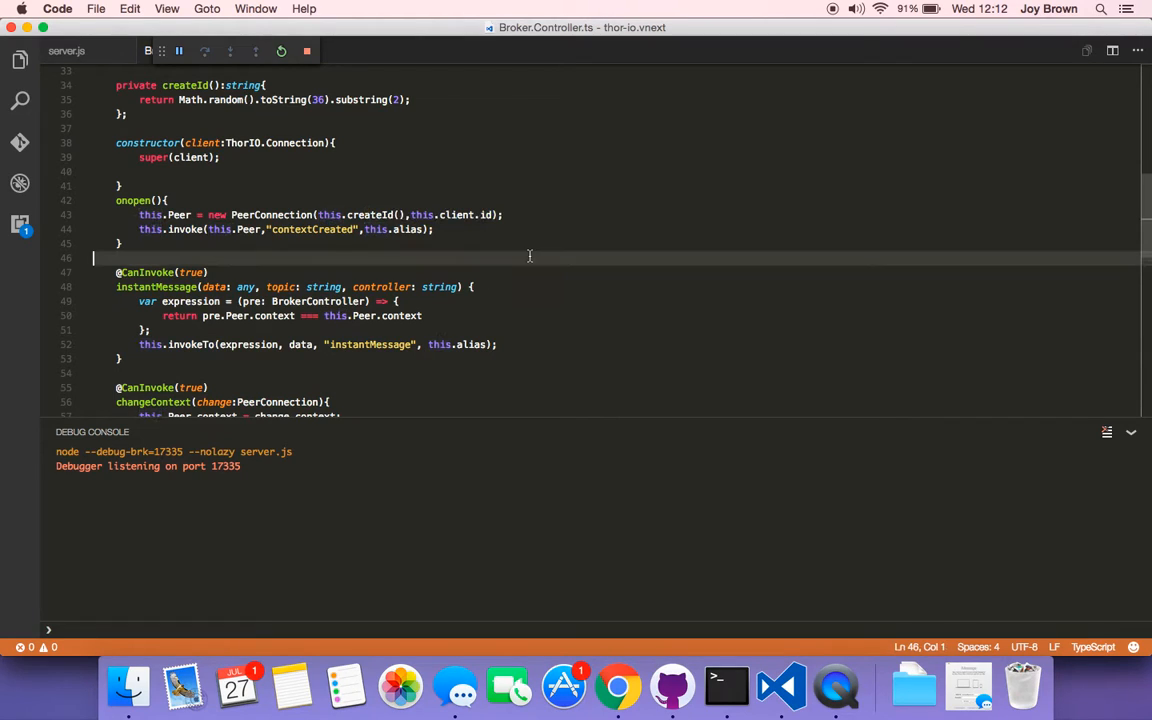
mouse_move(422, 215)
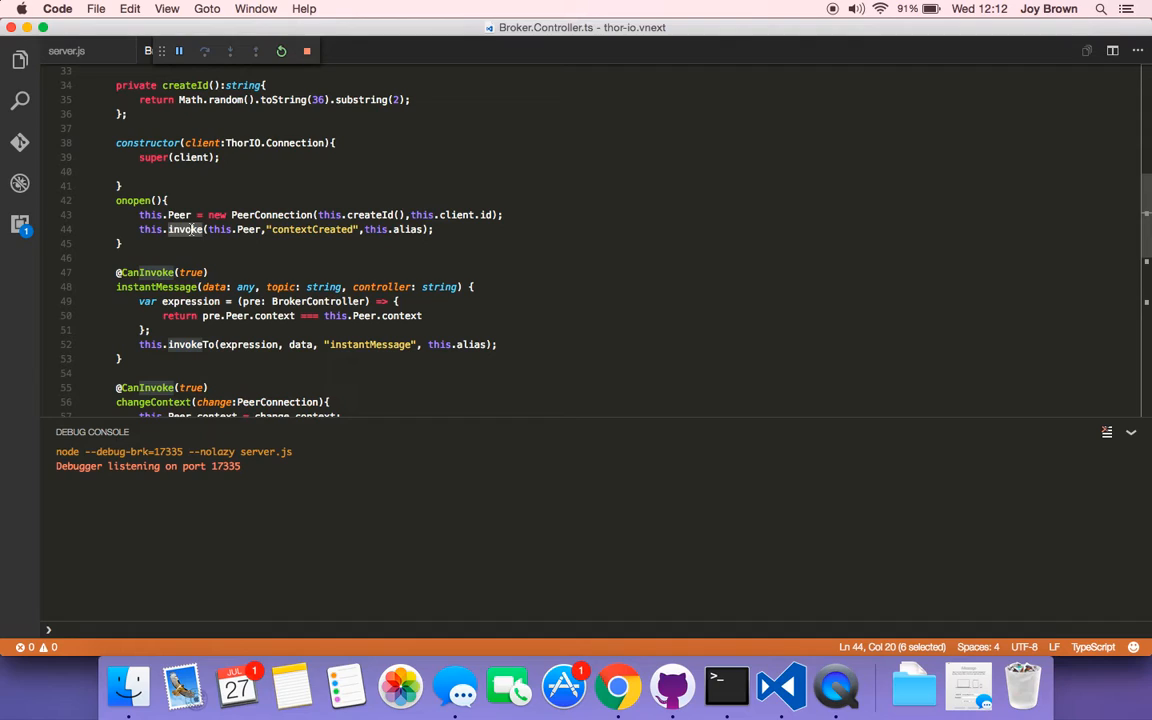
mouse_move(191, 228)
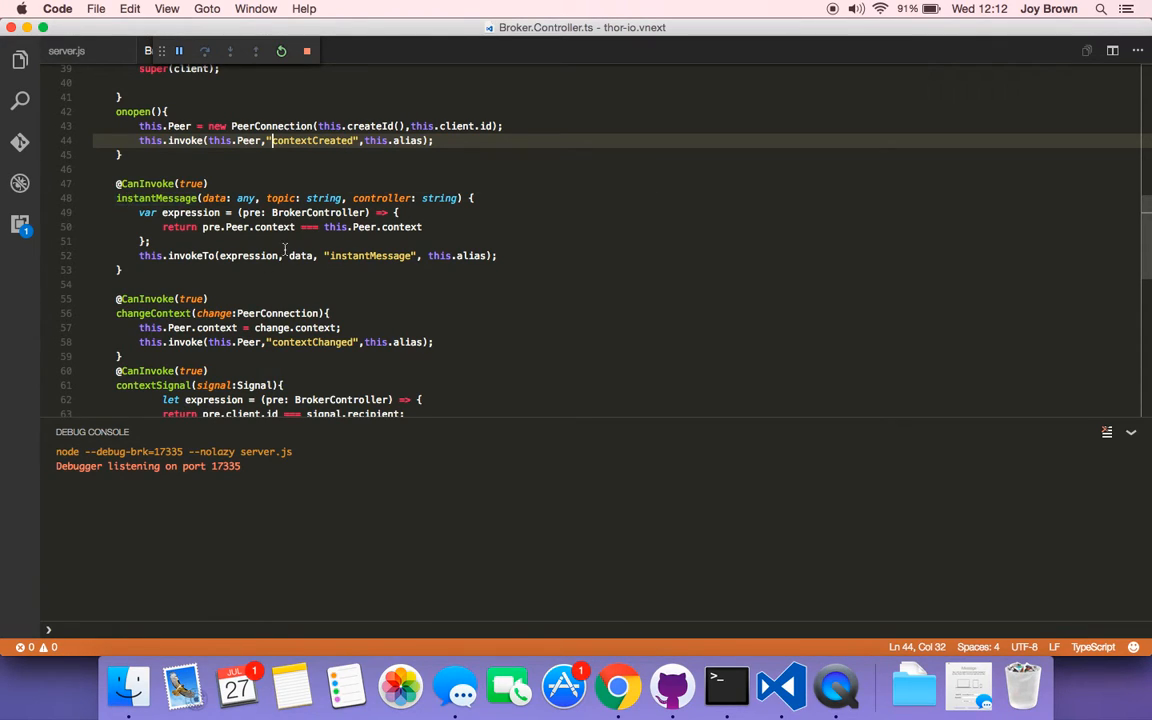
mouse_move(266, 198)
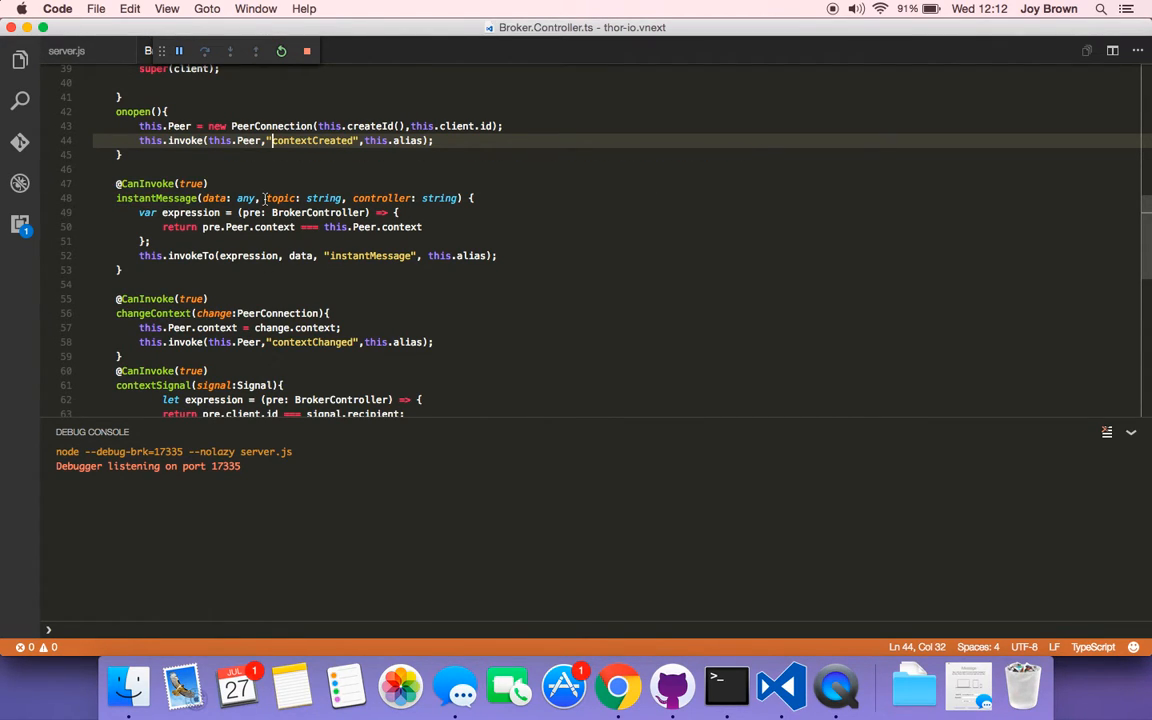
mouse_move(280, 197)
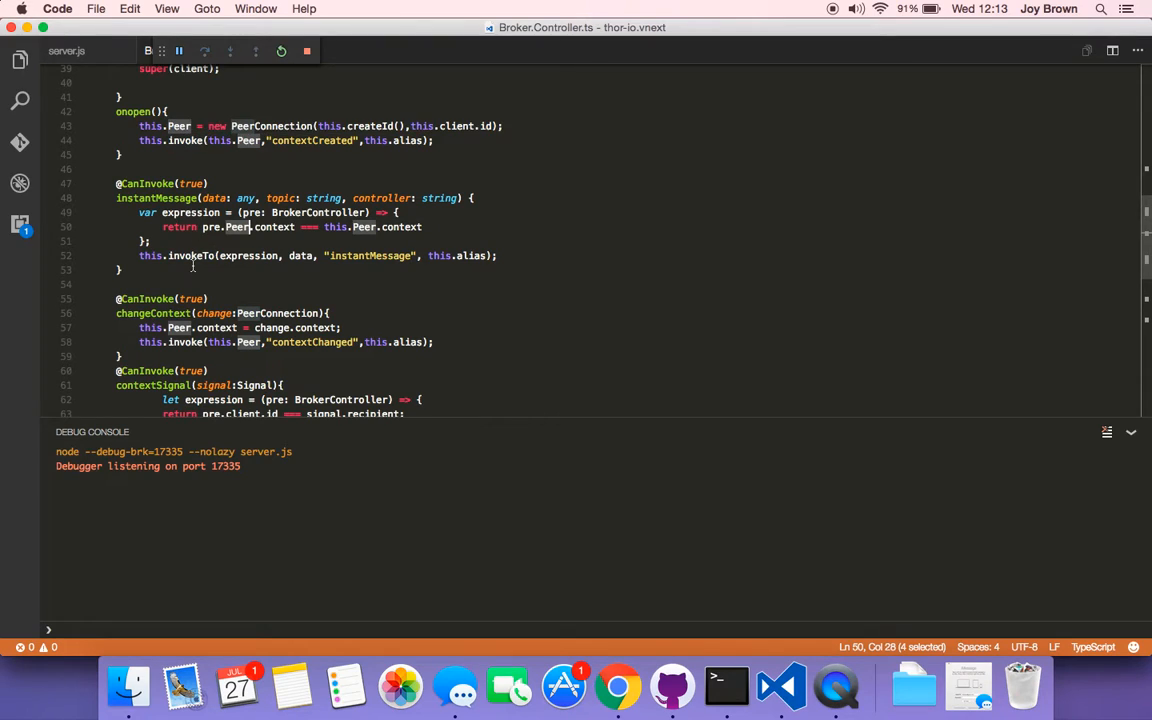
mouse_move(248, 255)
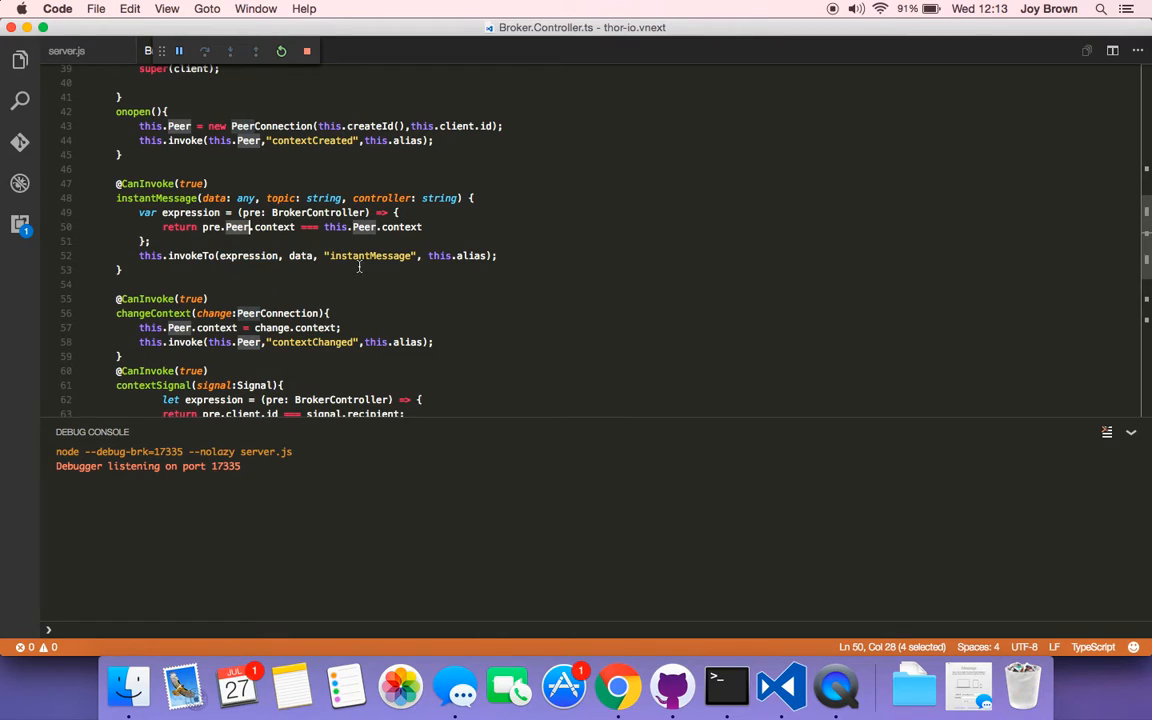
Scroll through connectContext and getPeerConnections in Broker.Controller.ts, then open p2p.html
scroll(down, 3)
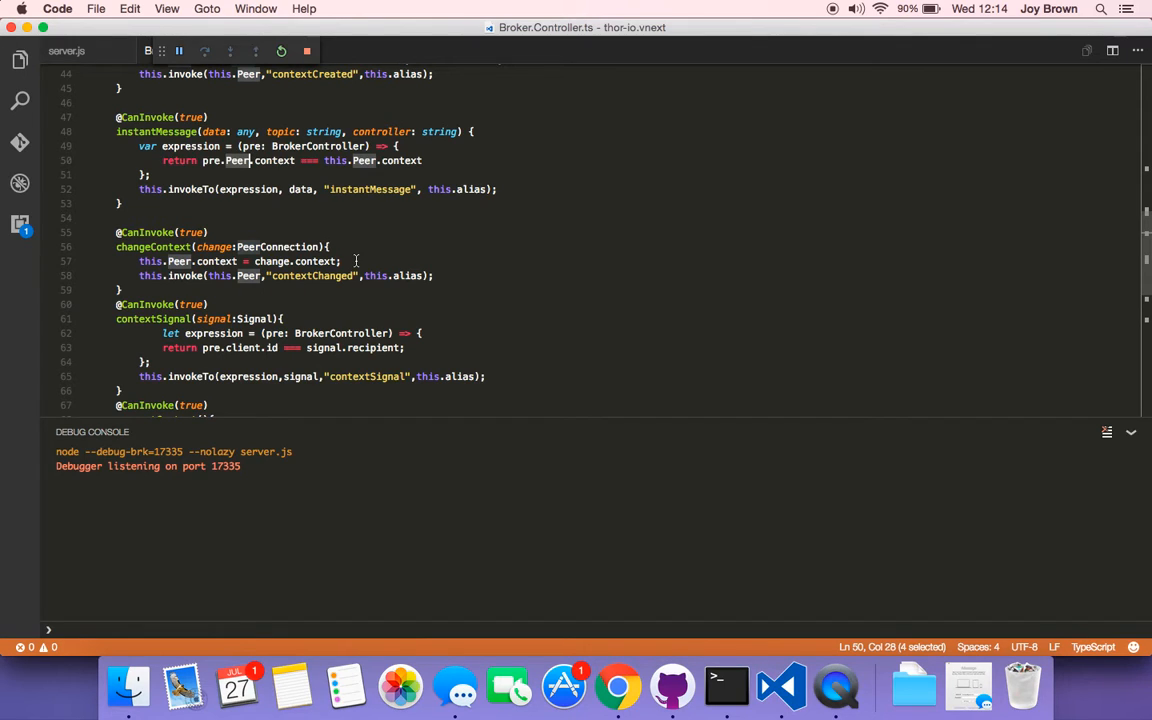
scroll(down, 3)
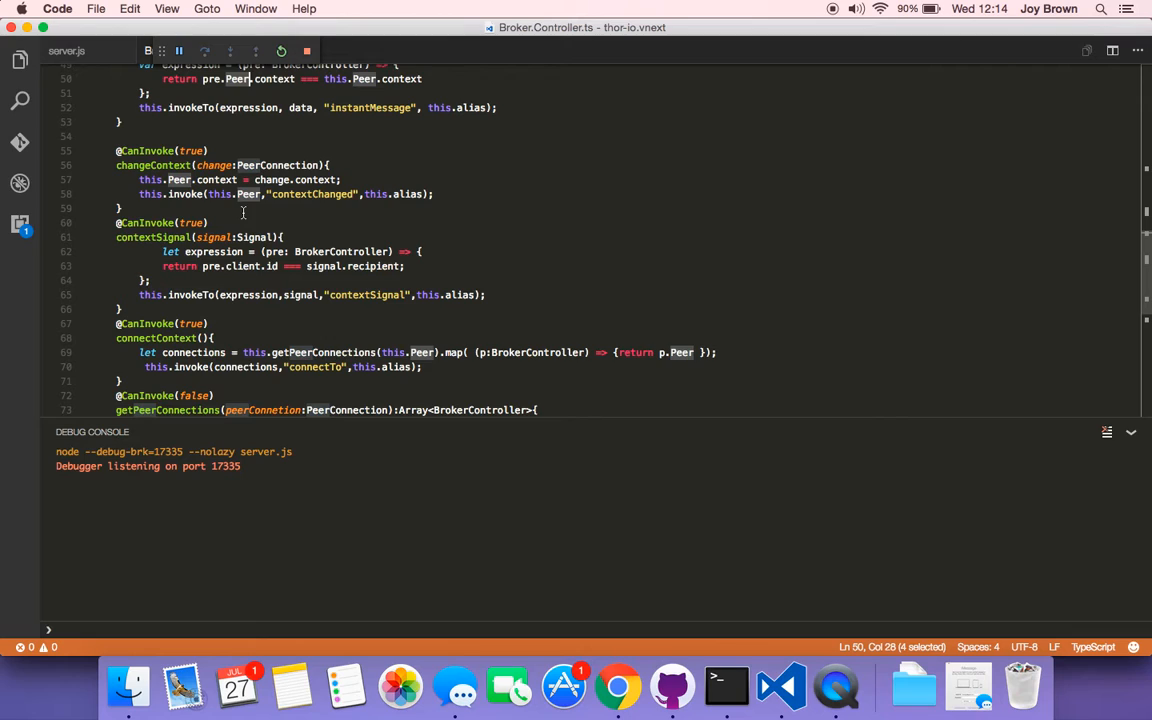
scroll(down, 3)
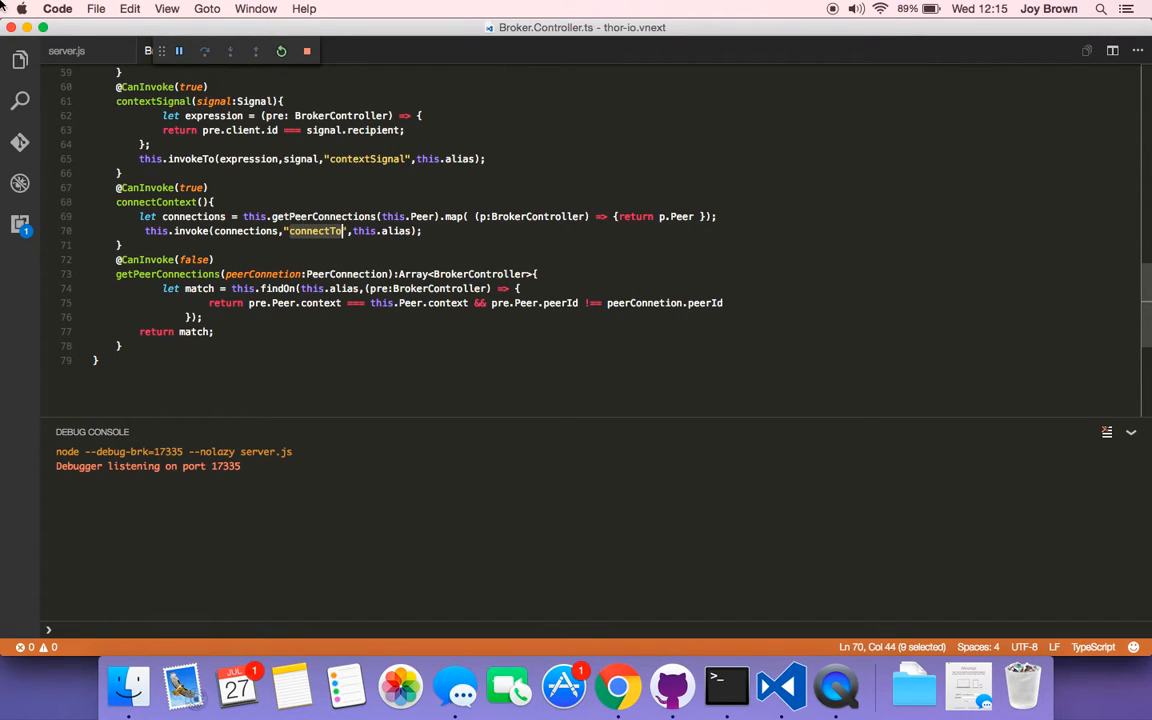
click(20, 60)
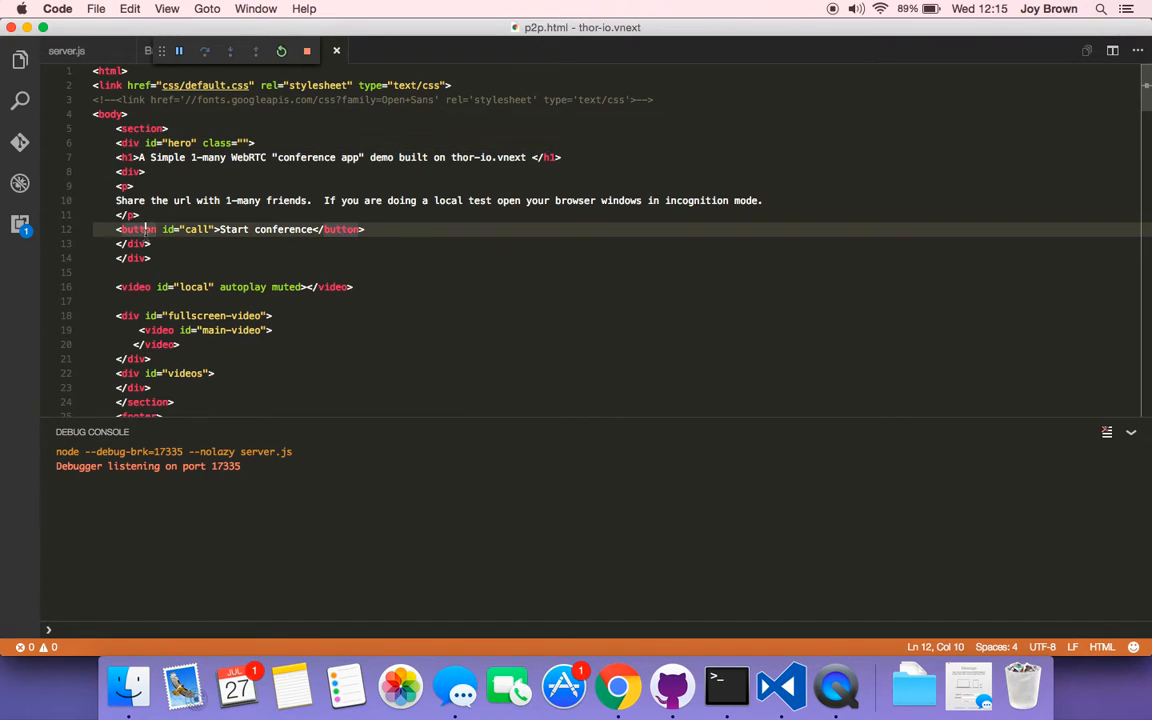
scroll(down, 3)
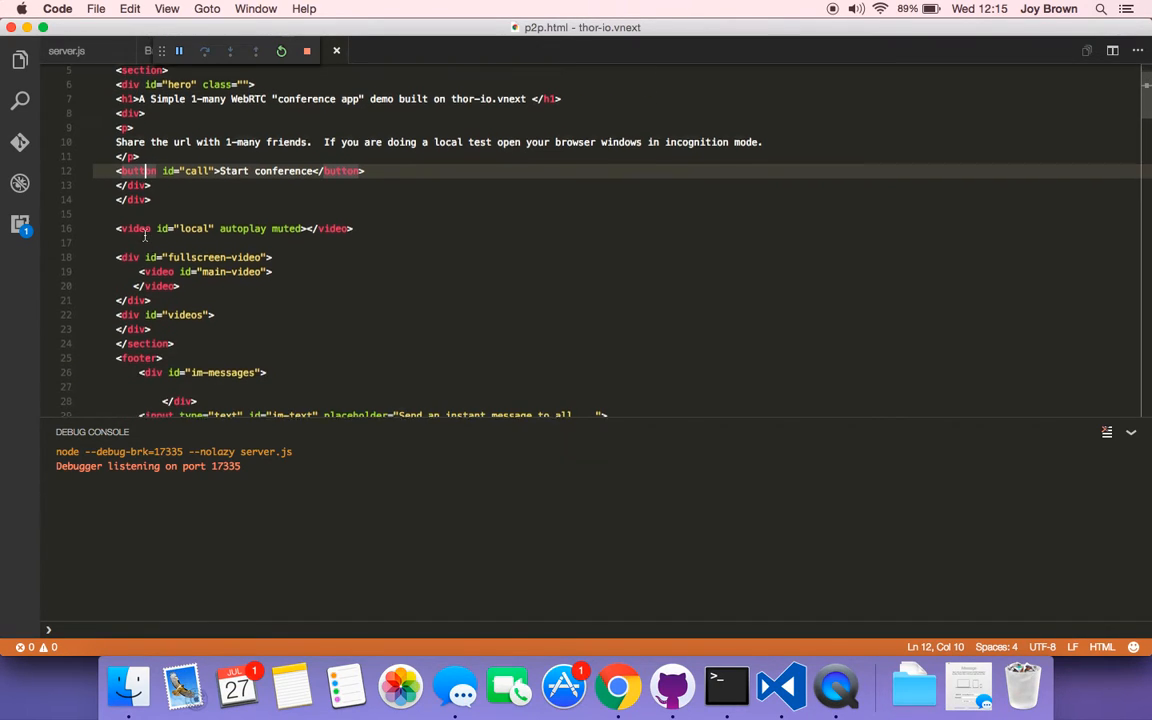
click(118, 227)
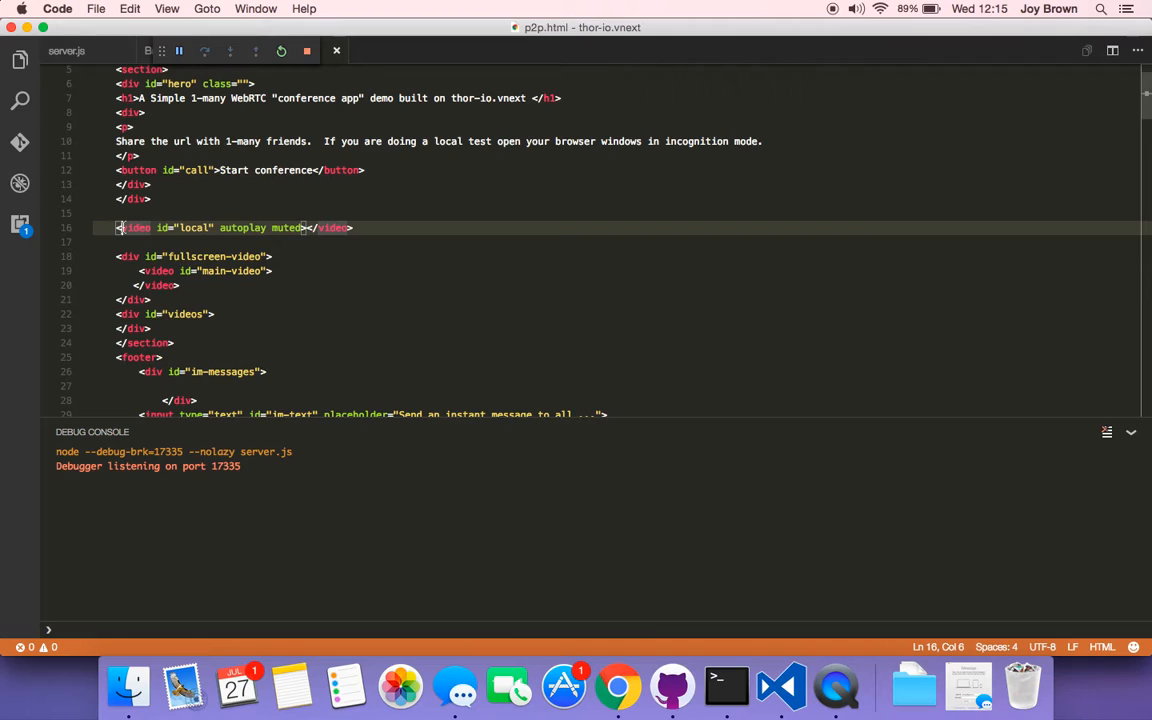
double_click(129, 256)
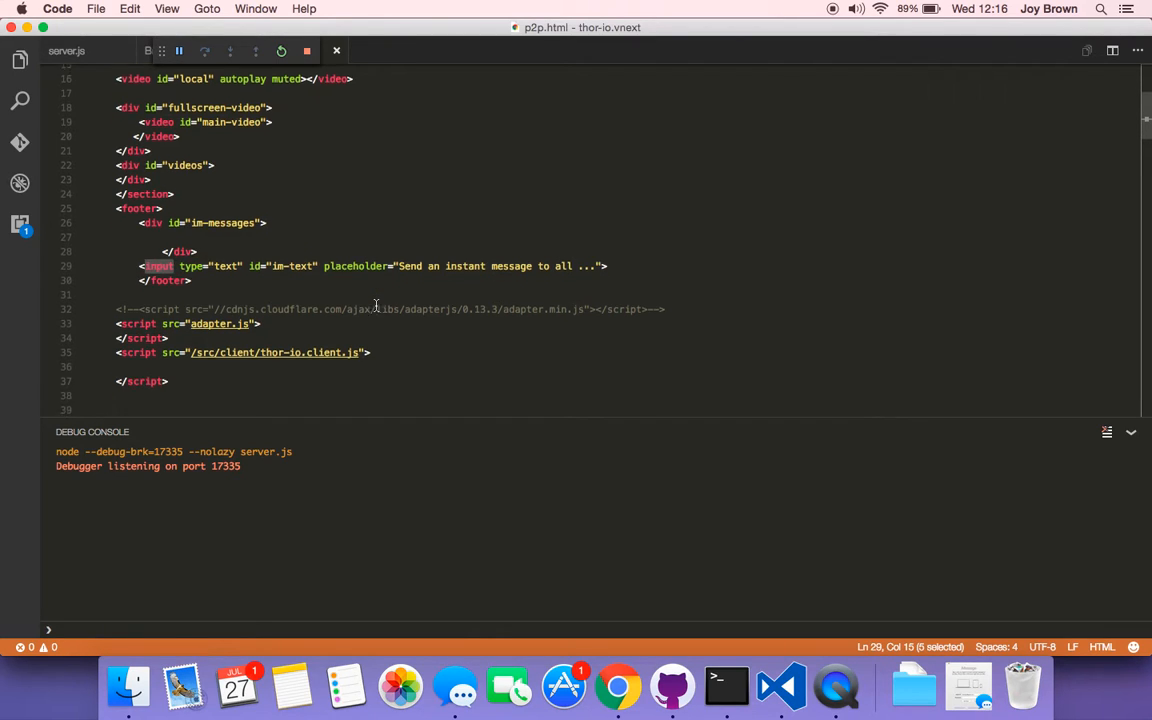
scroll(down, 3)
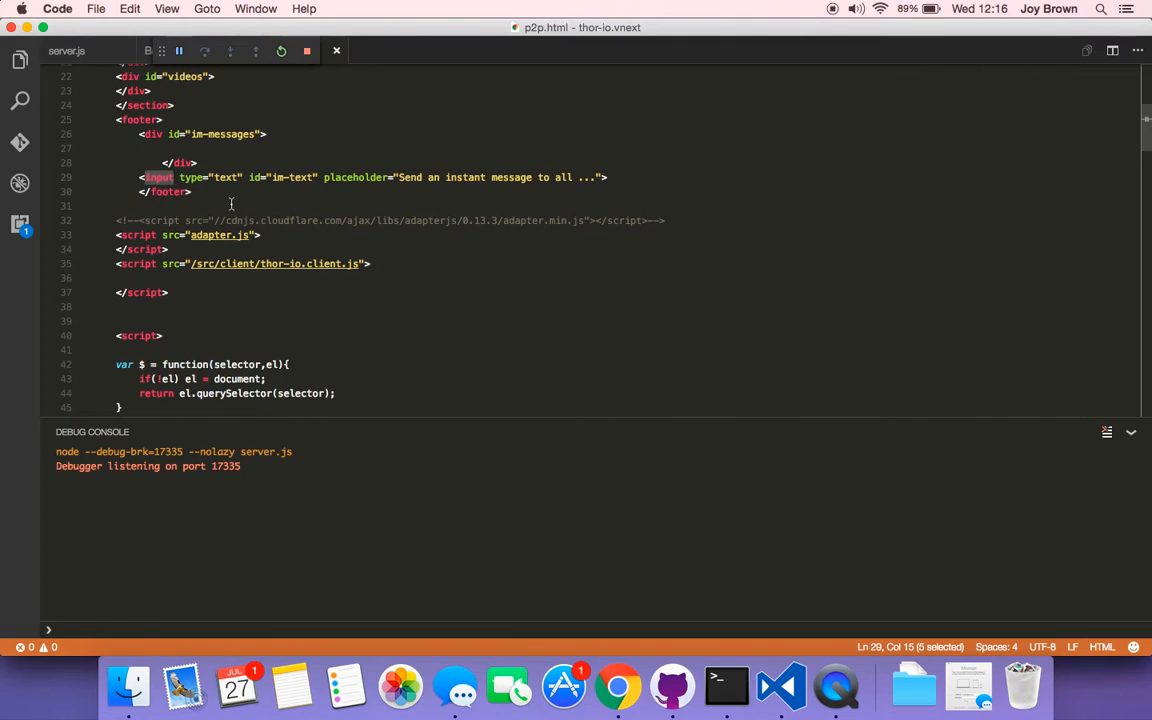
scroll(down, 3)
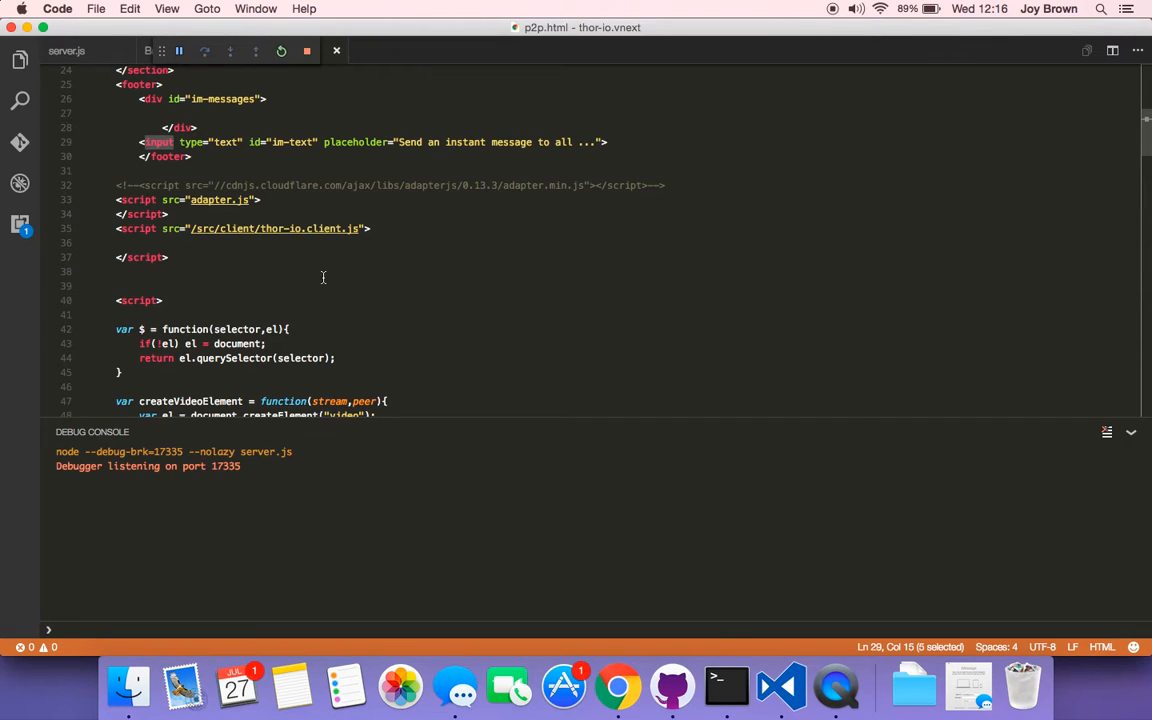
scroll(down, 3)
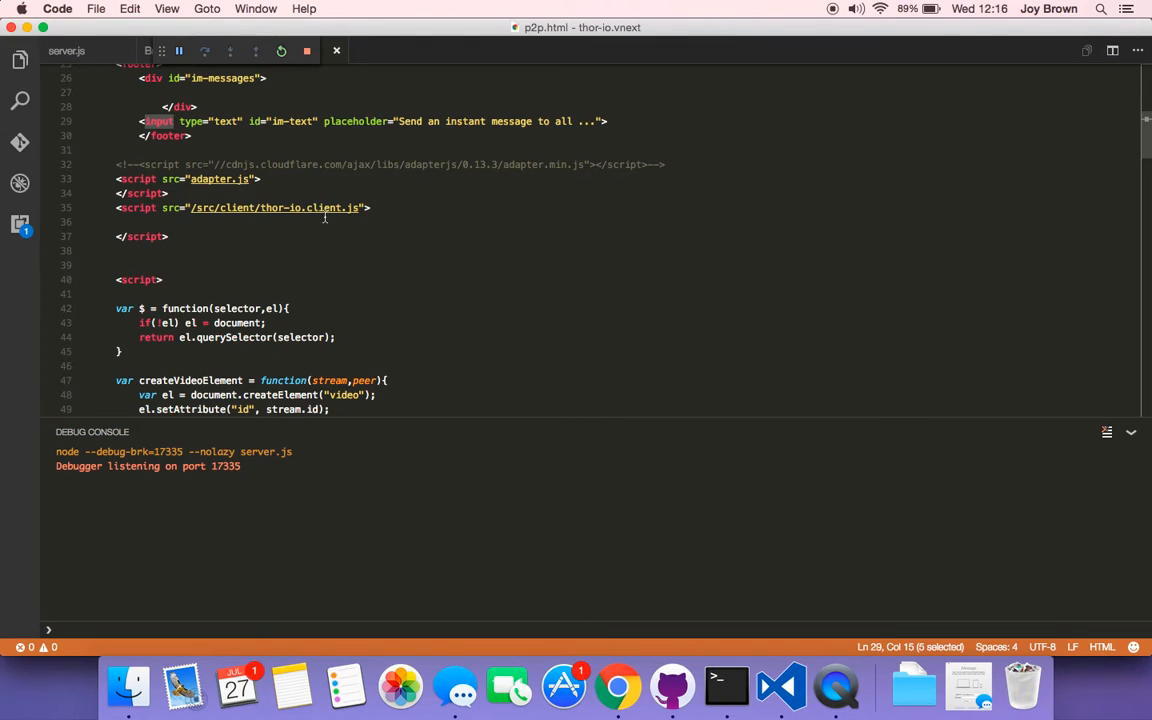
scroll(down, 3)
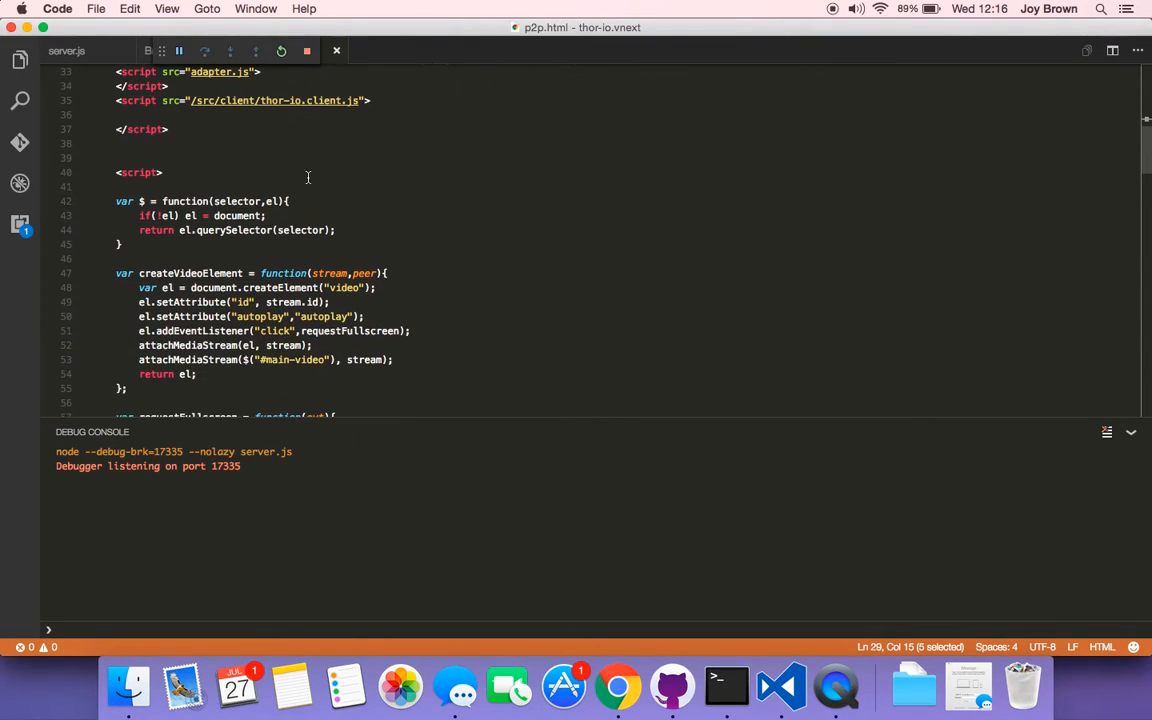
scroll(down, 3)
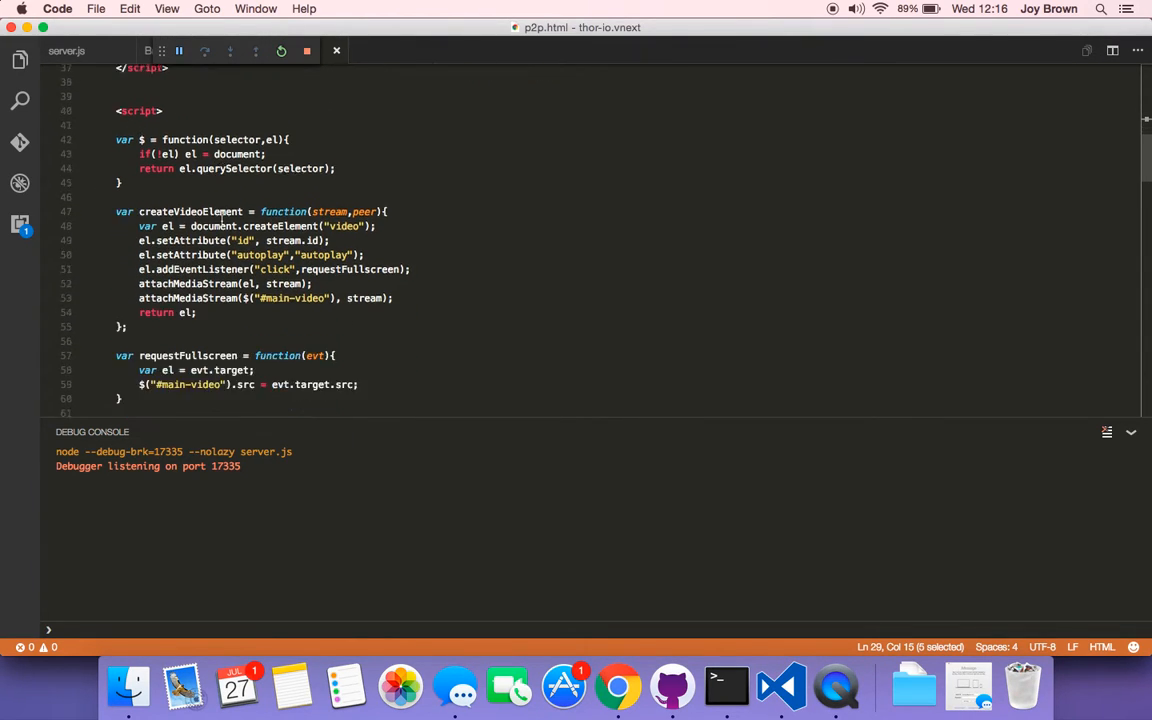
scroll(down, 3)
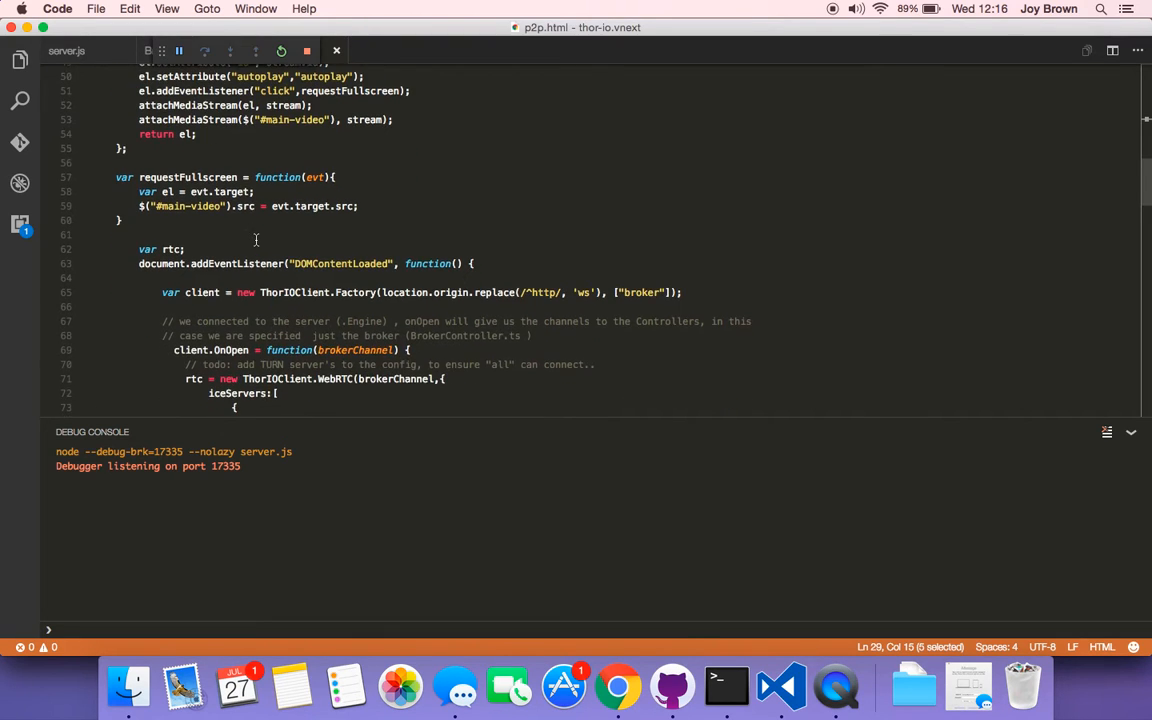
scroll(down, 3)
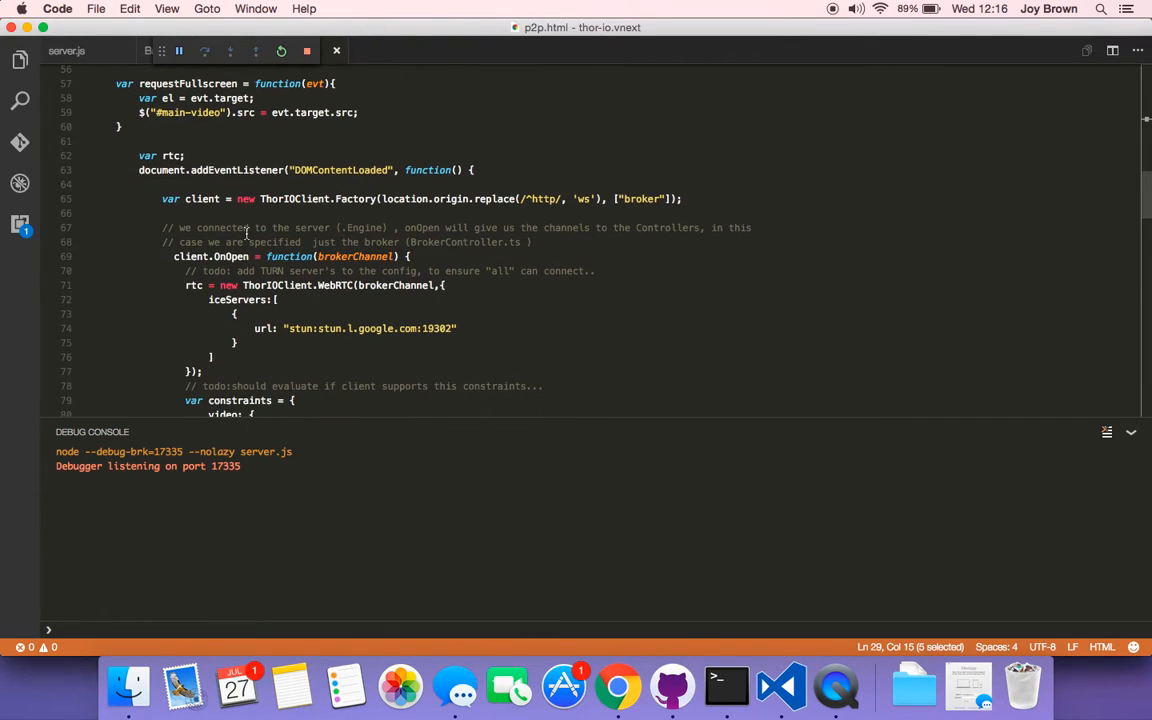
scroll(down, 3)
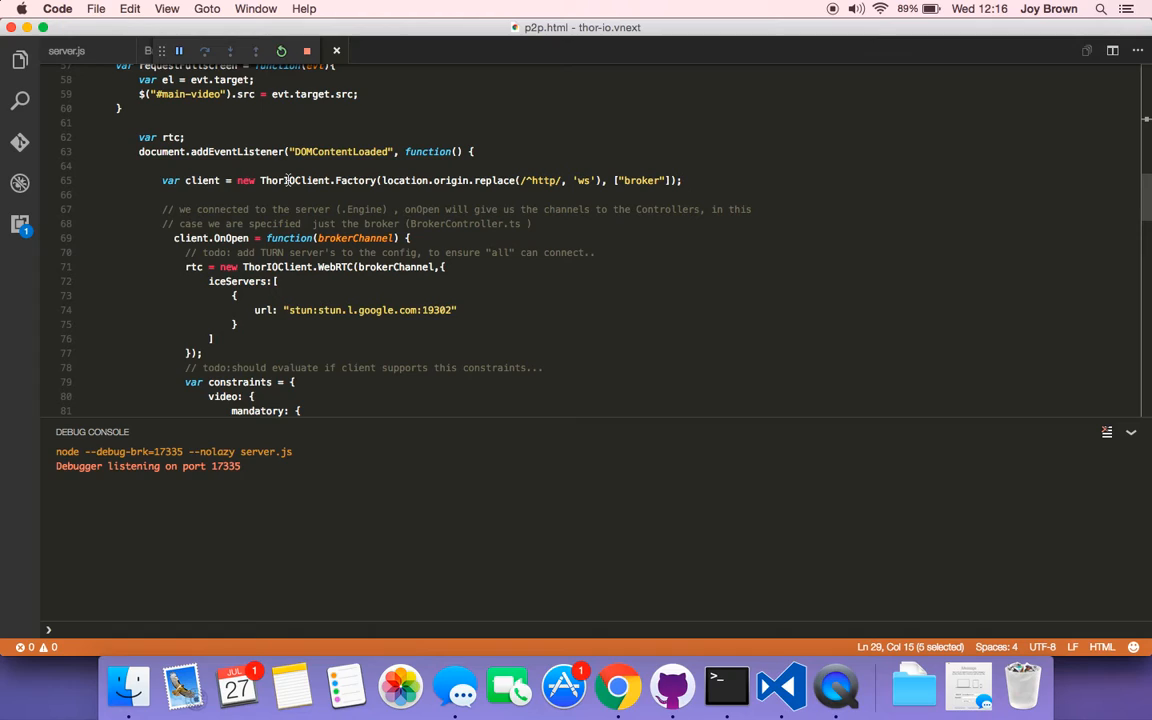
mouse_move(419, 185)
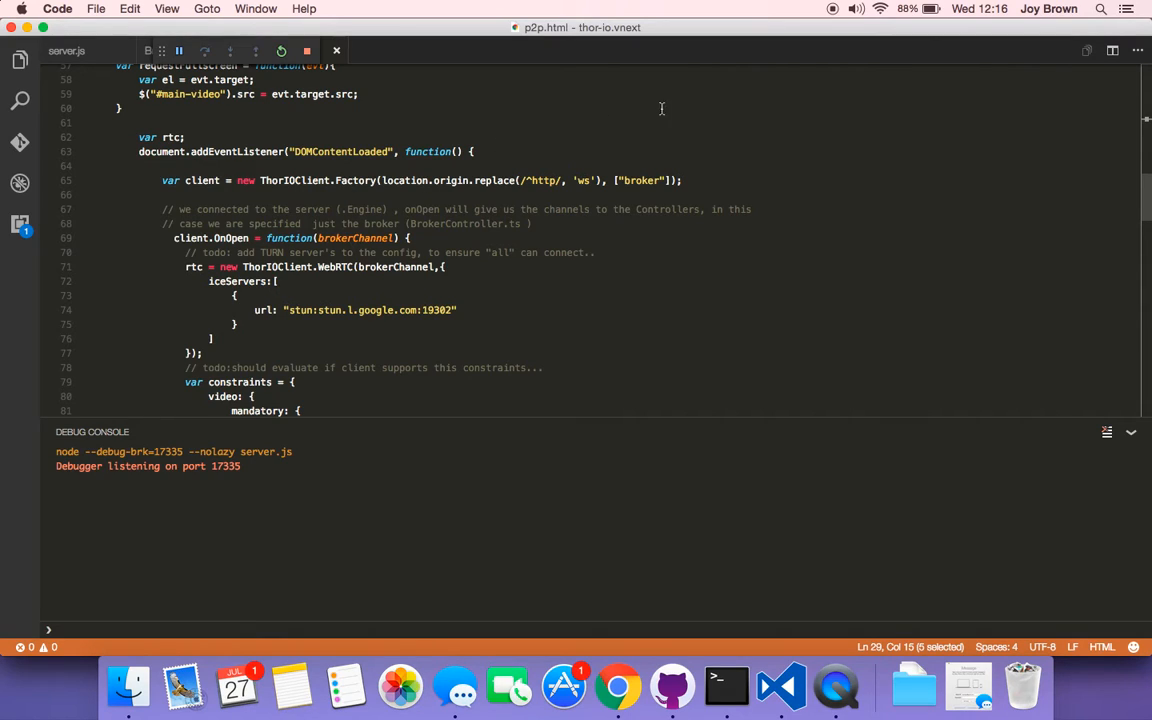
click(620, 180)
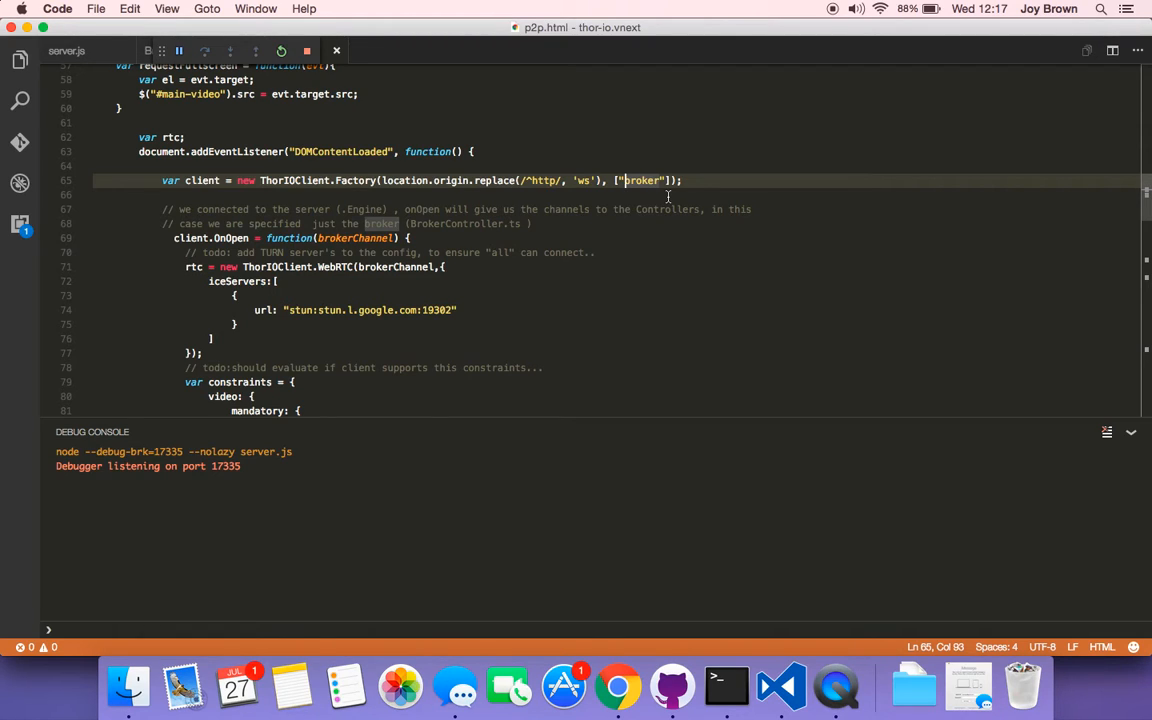
scroll(down, 3)
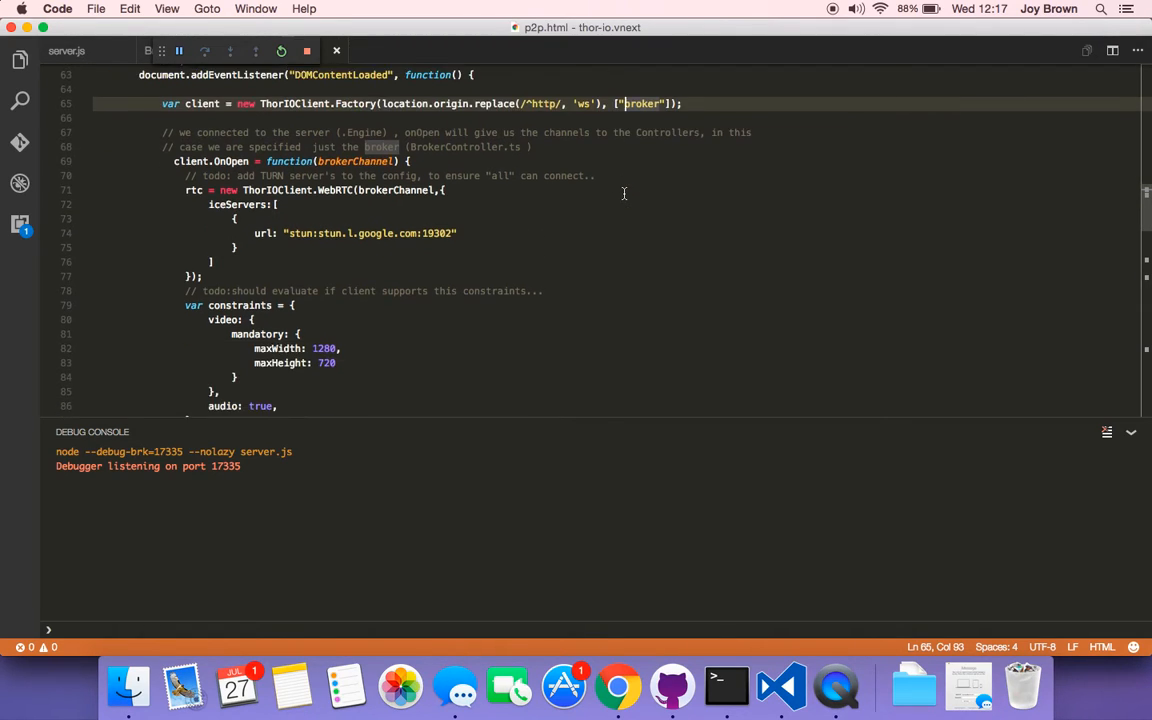
mouse_move(240, 150)
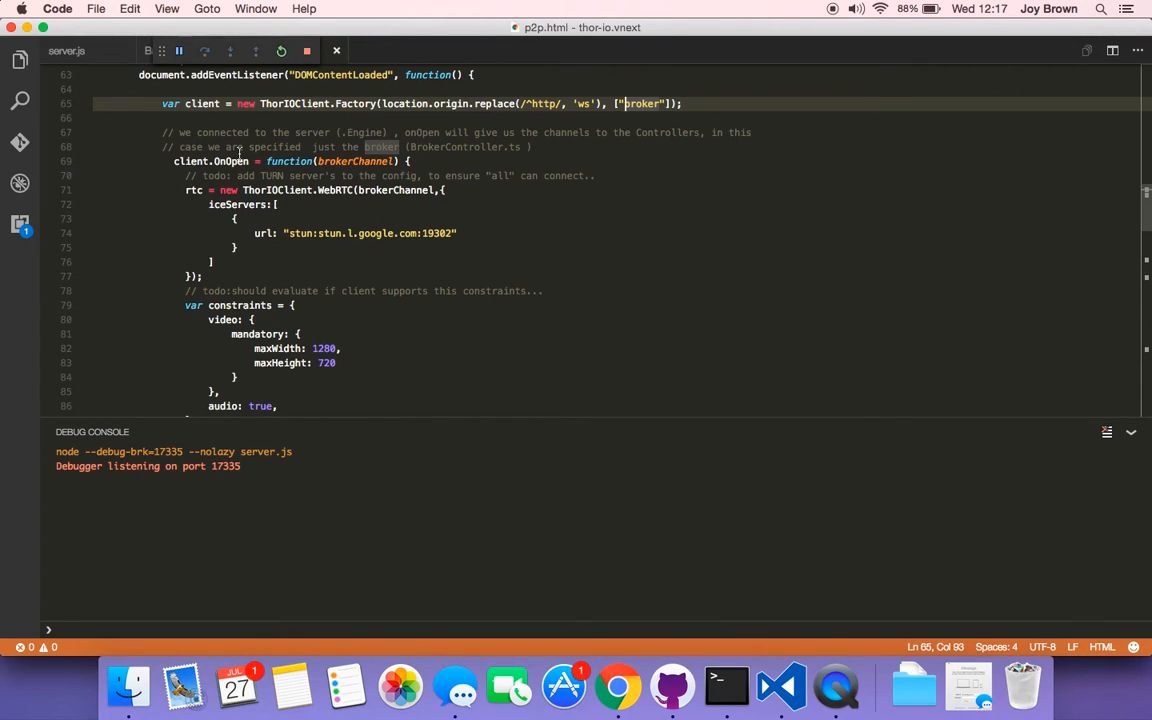
double_click(355, 161)
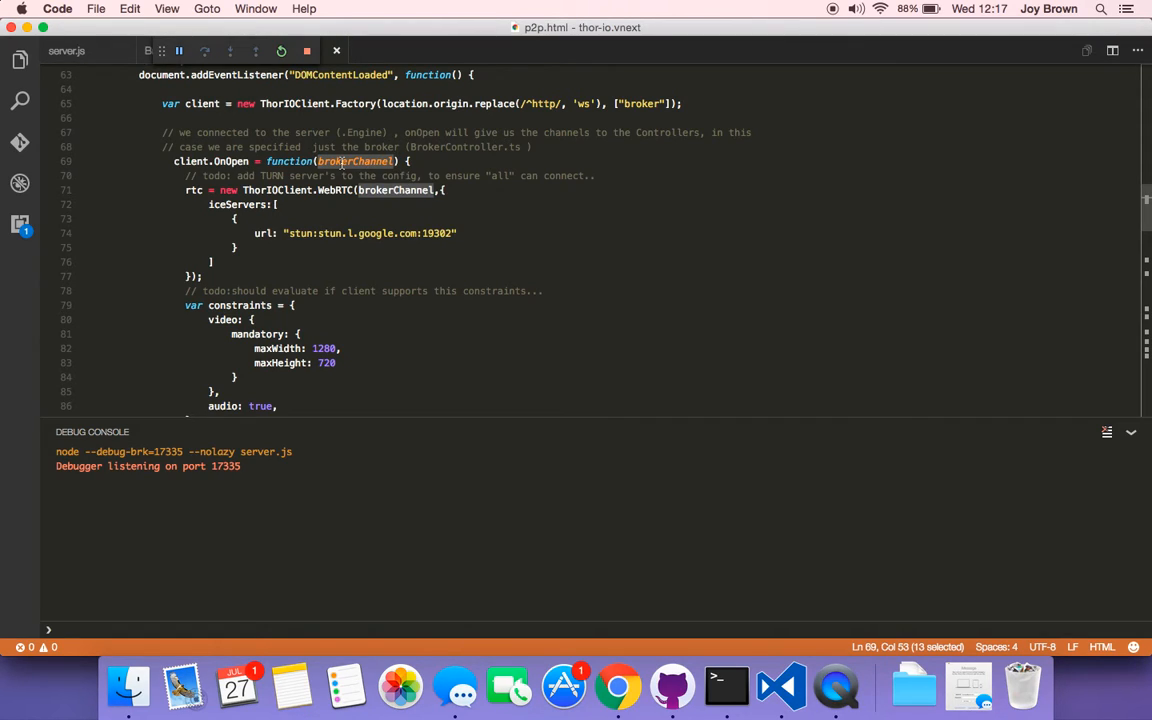
scroll(down, 3)
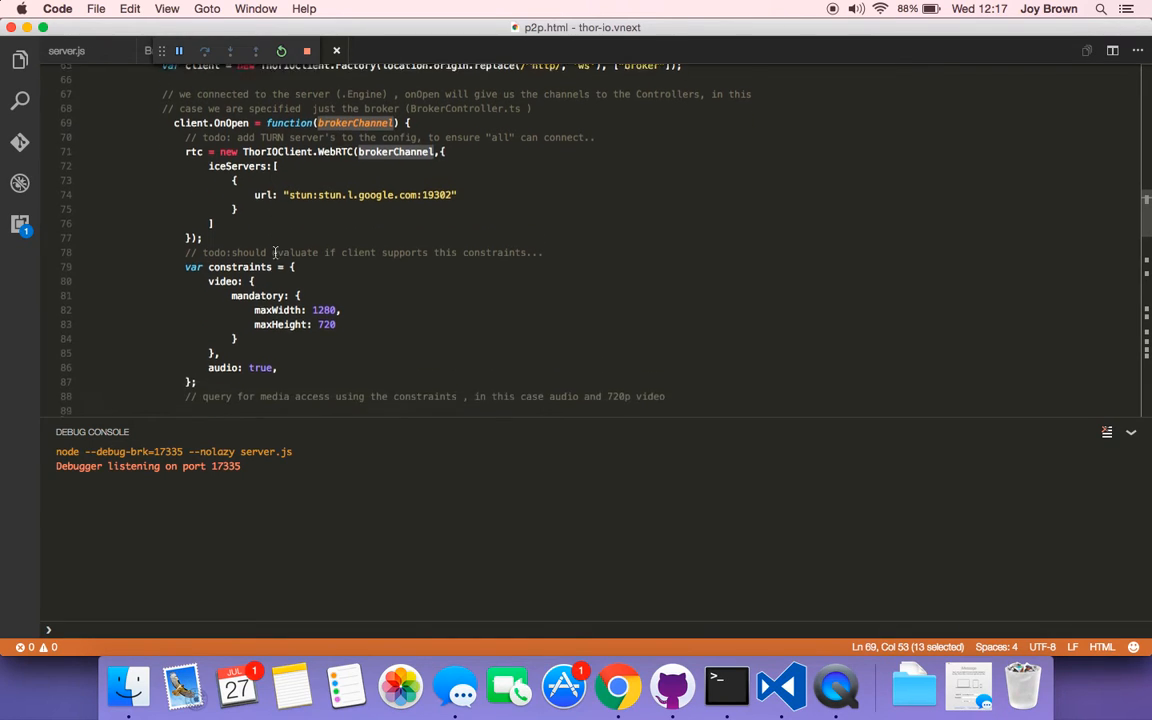
scroll(down, 3)
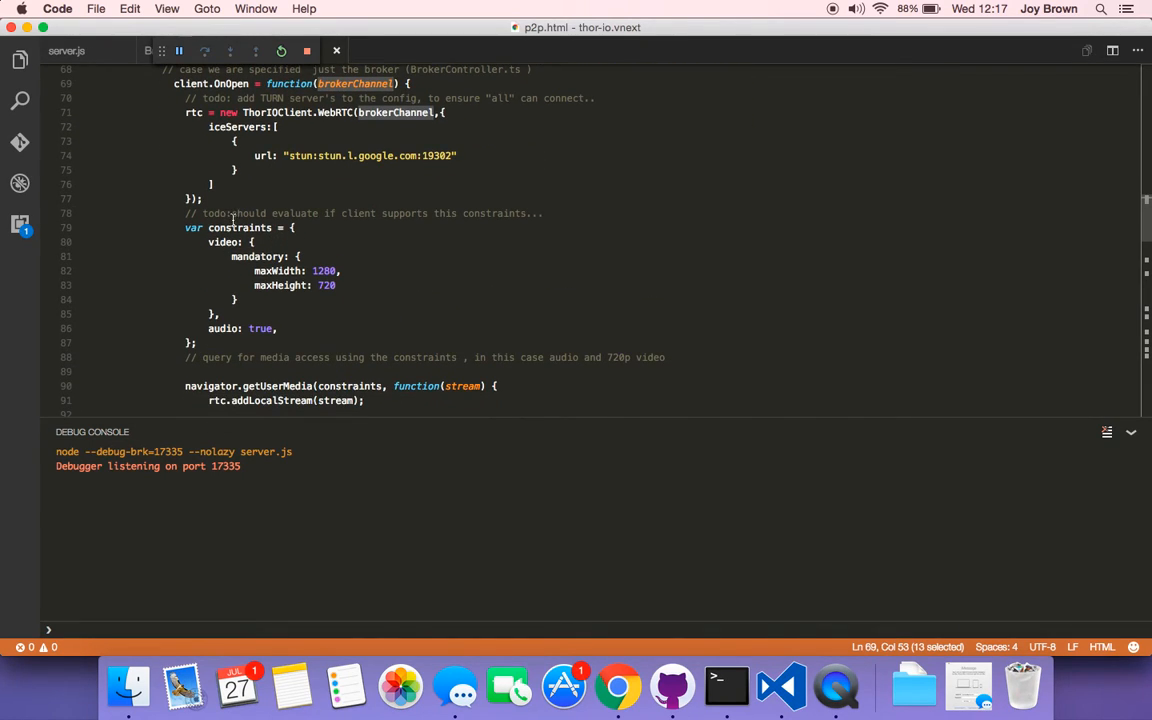
scroll(down, 3)
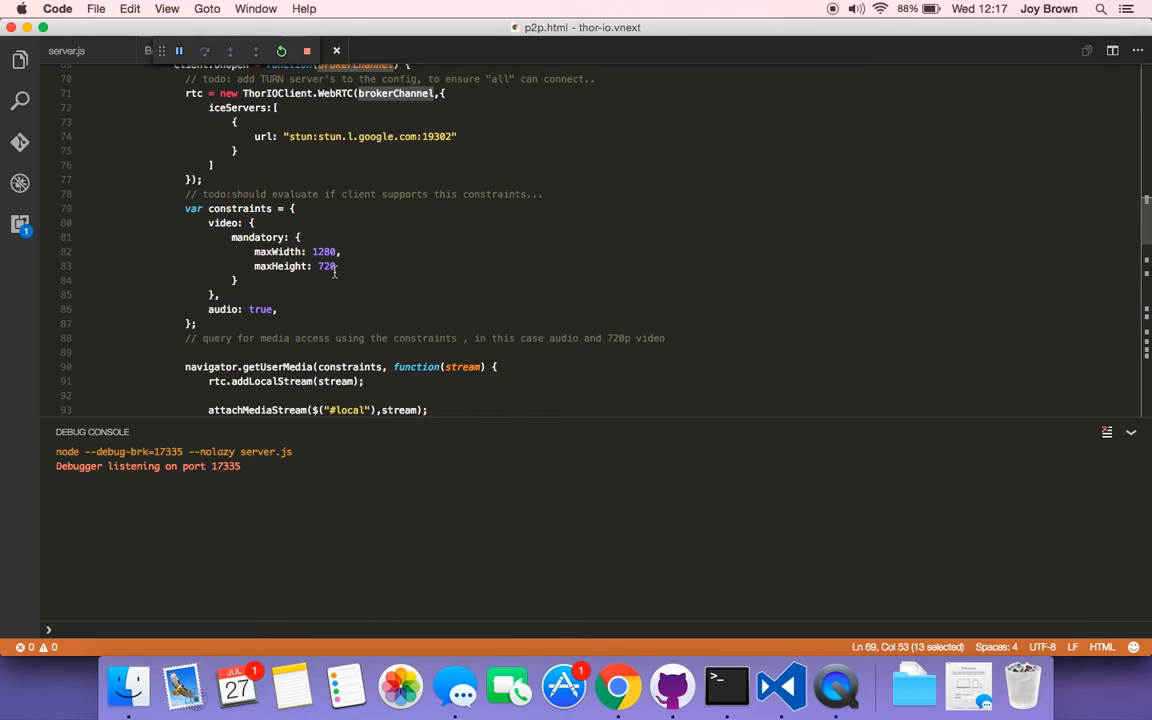
scroll(down, 3)
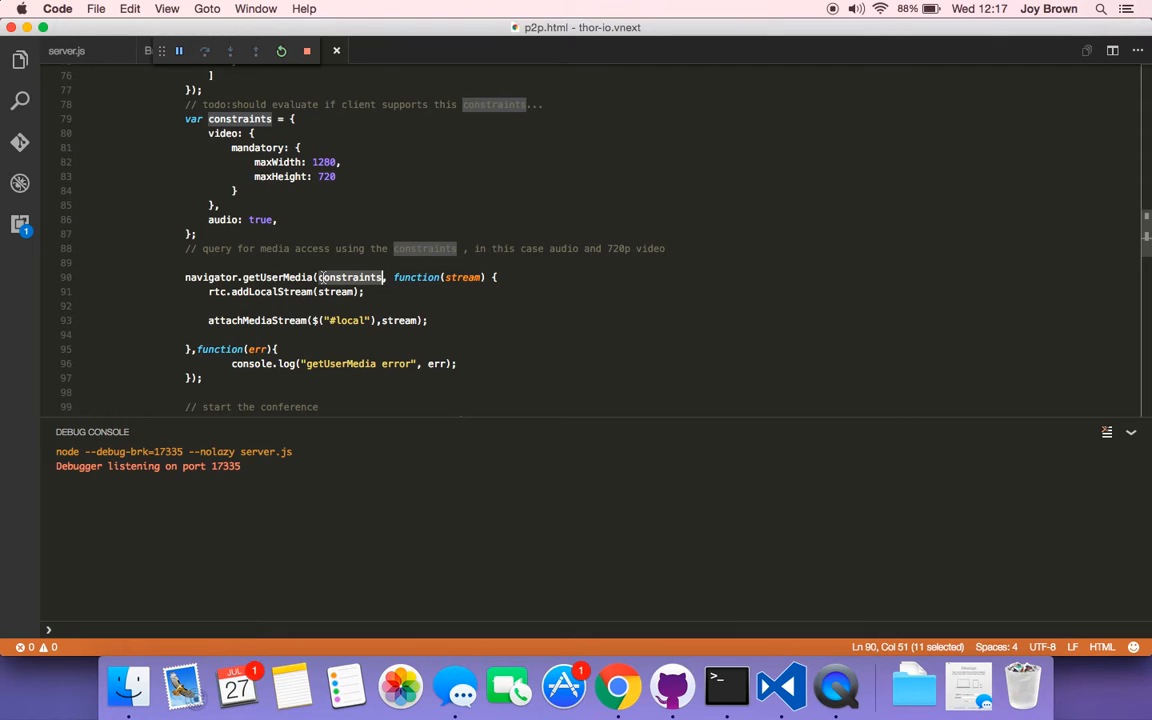
double_click(462, 277)
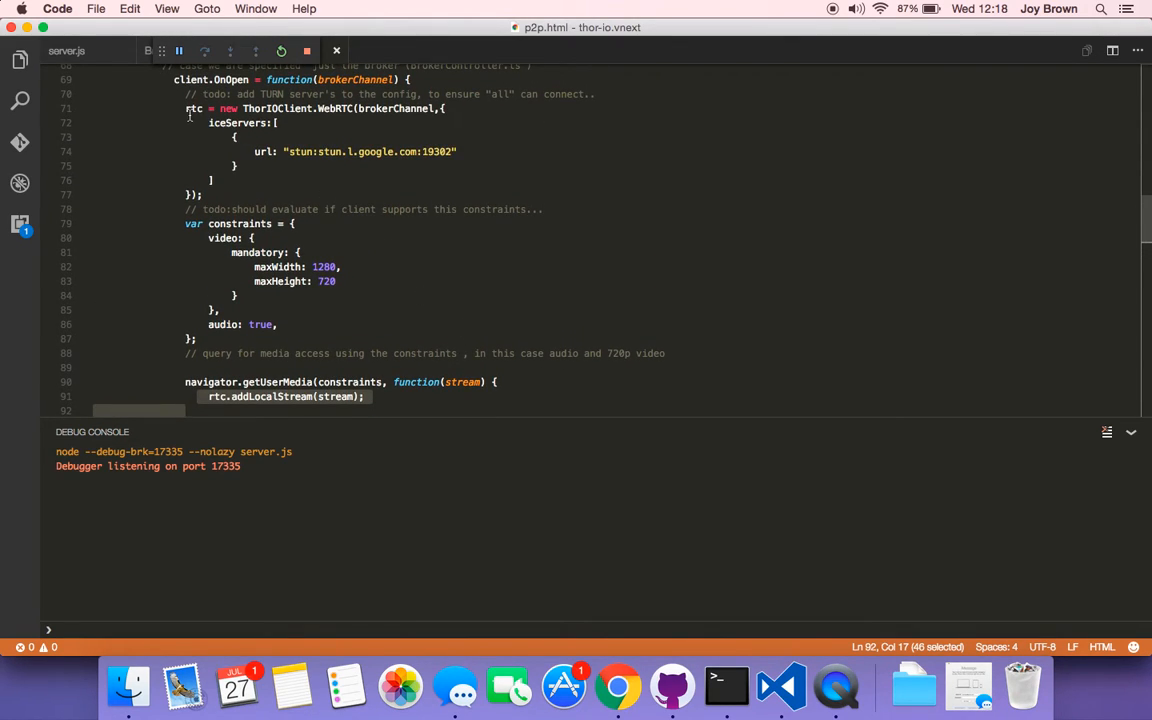
double_click(193, 108)
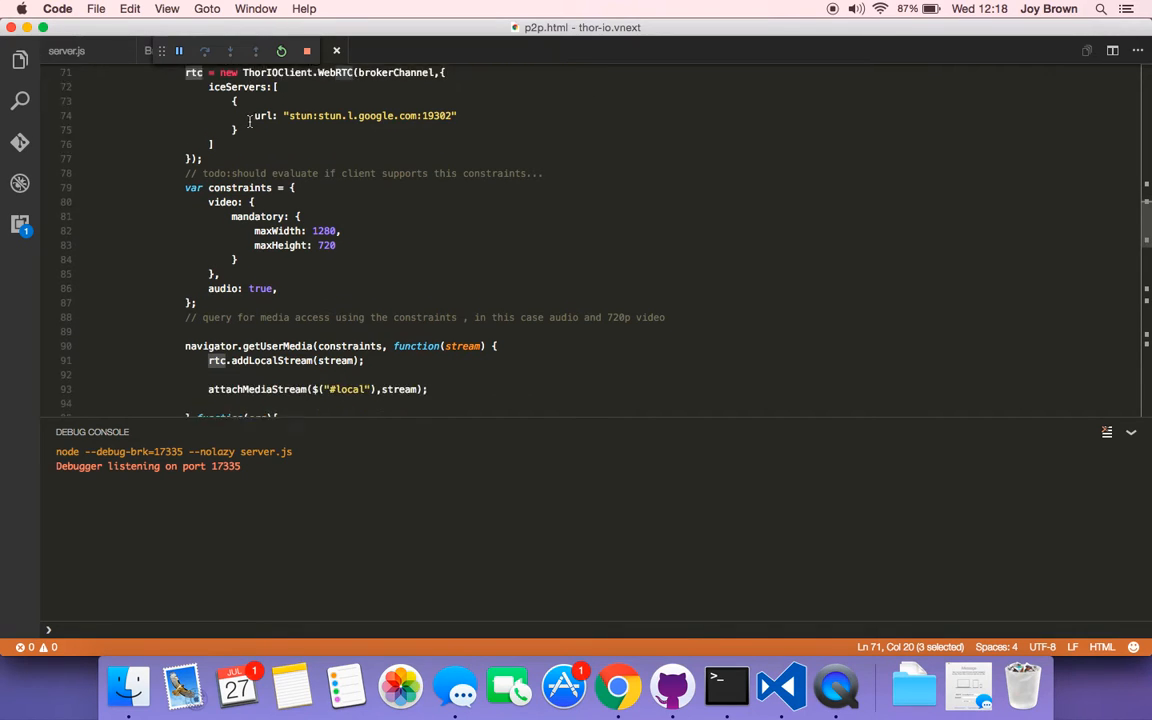
scroll(down, 3)
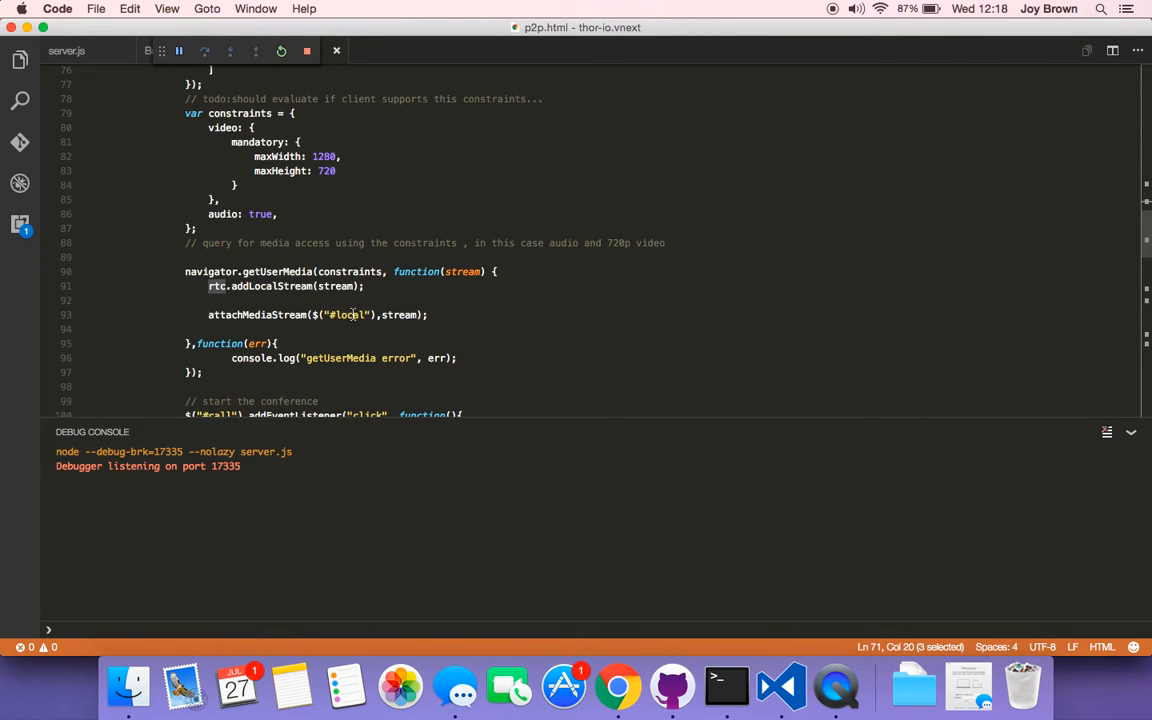
scroll(down, 3)
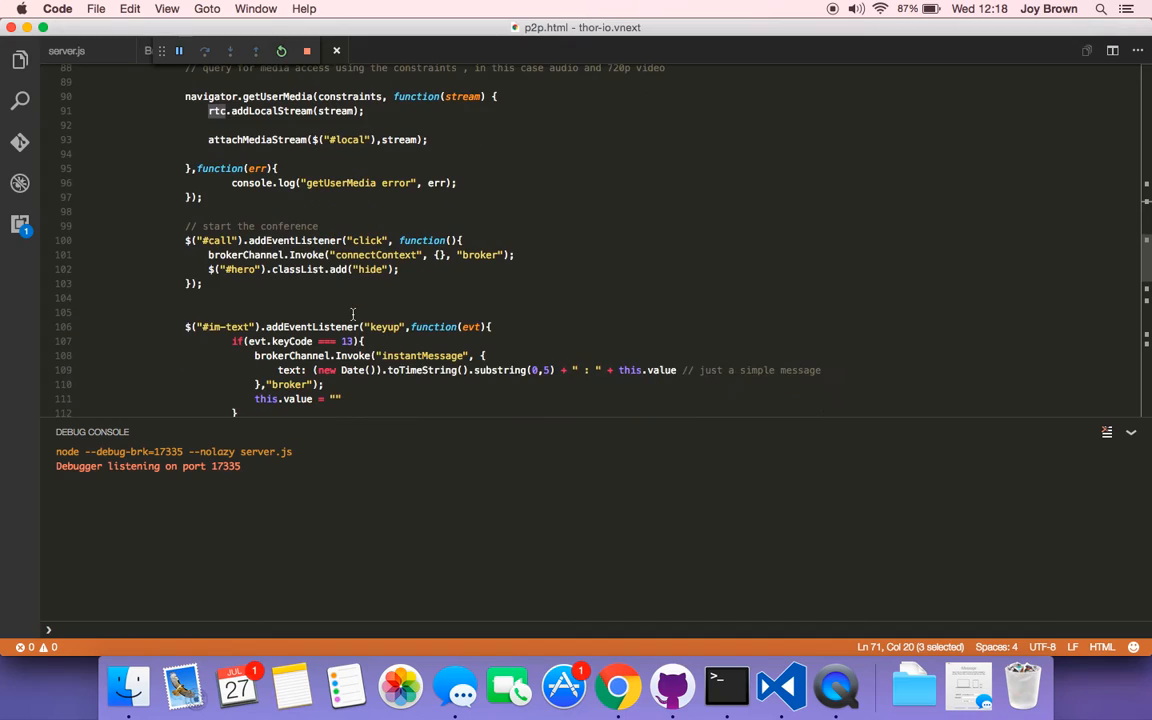
mouse_move(221, 247)
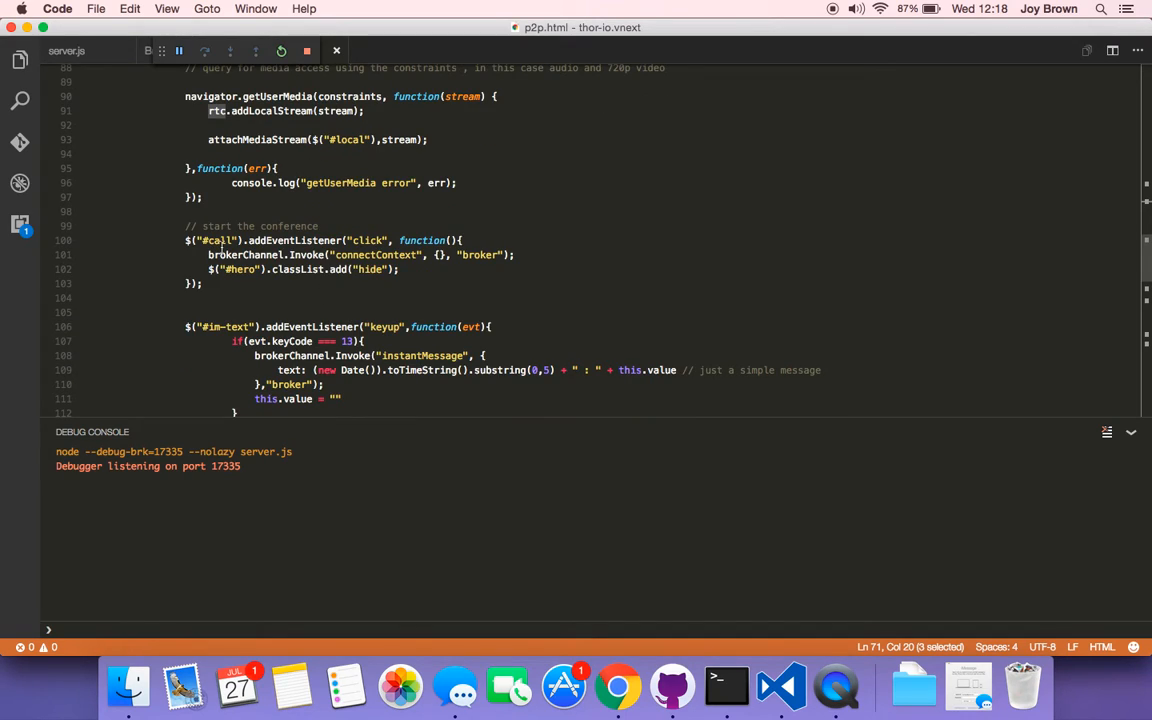
scroll(down, 3)
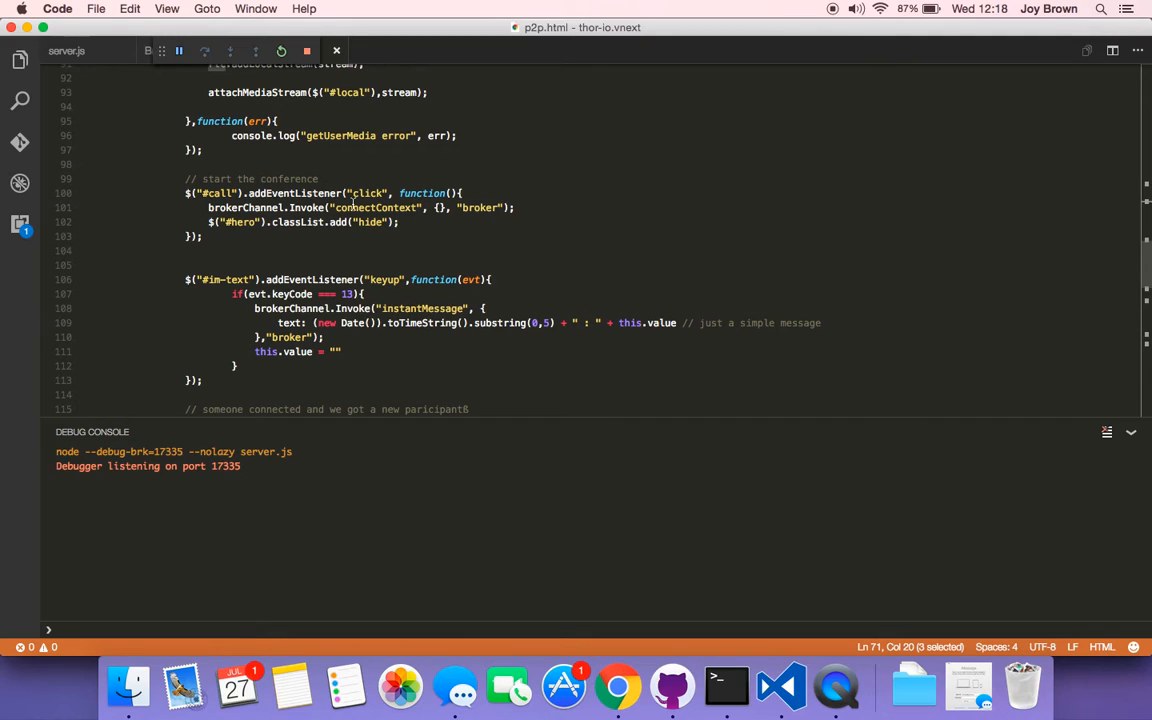
click(292, 207)
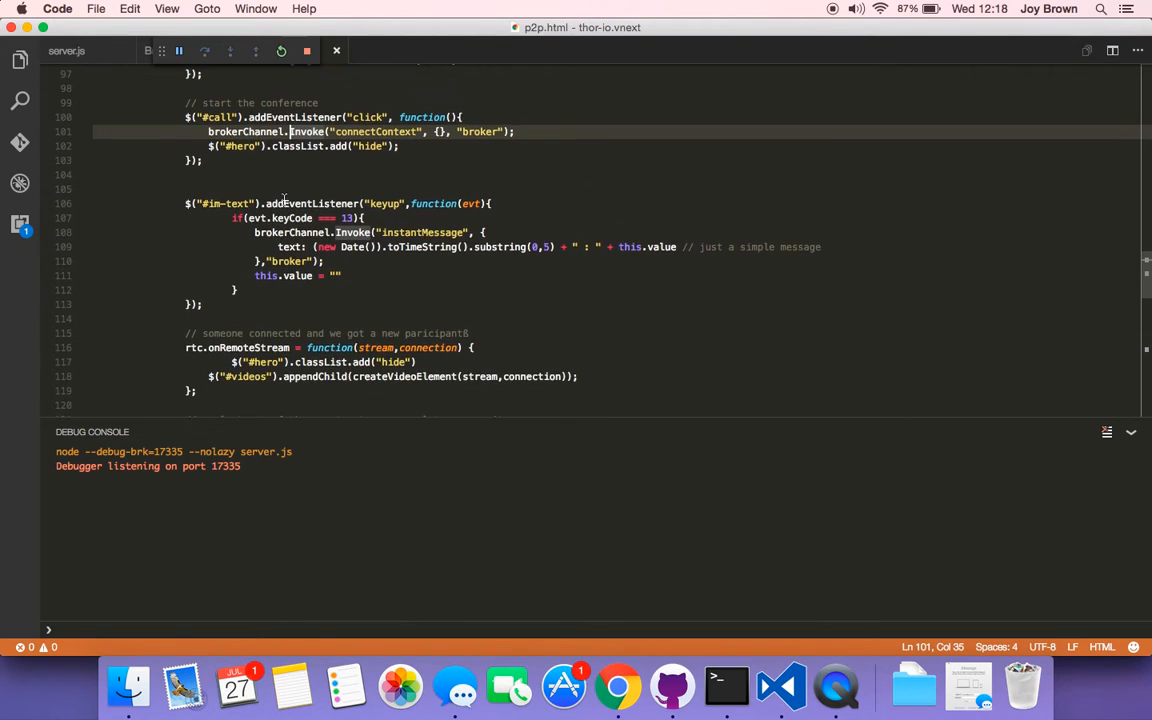
scroll(down, 3)
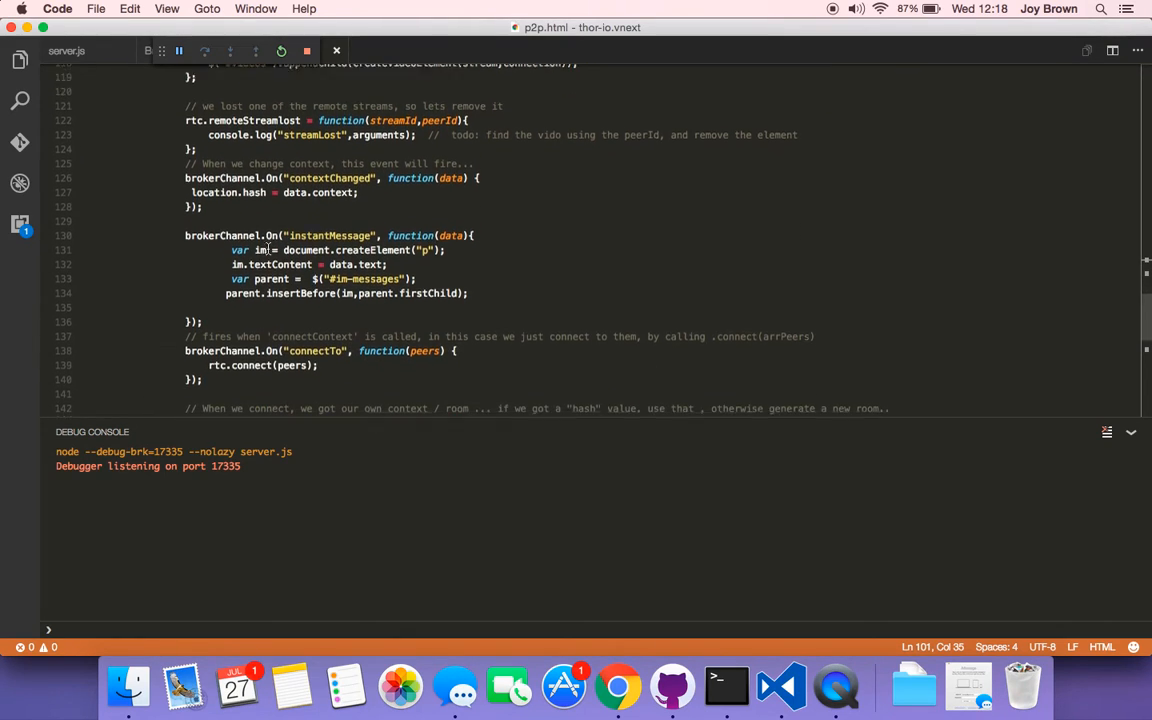
scroll(down, 3)
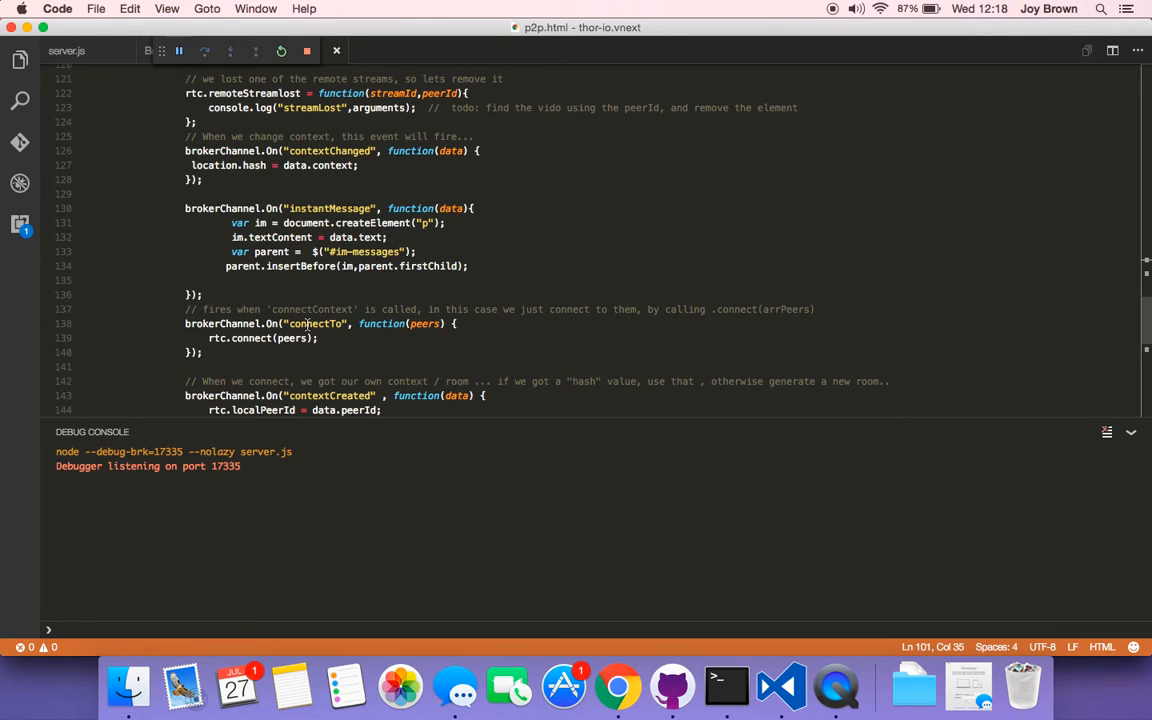
double_click(315, 323)
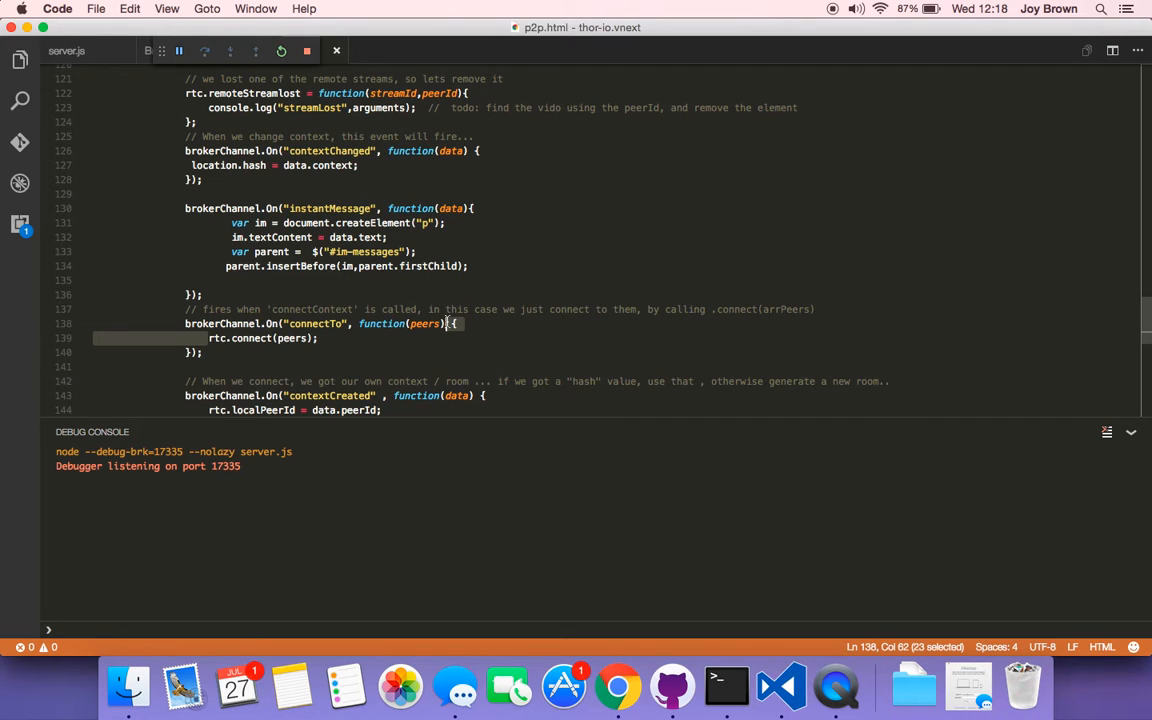
scroll(down, 3)
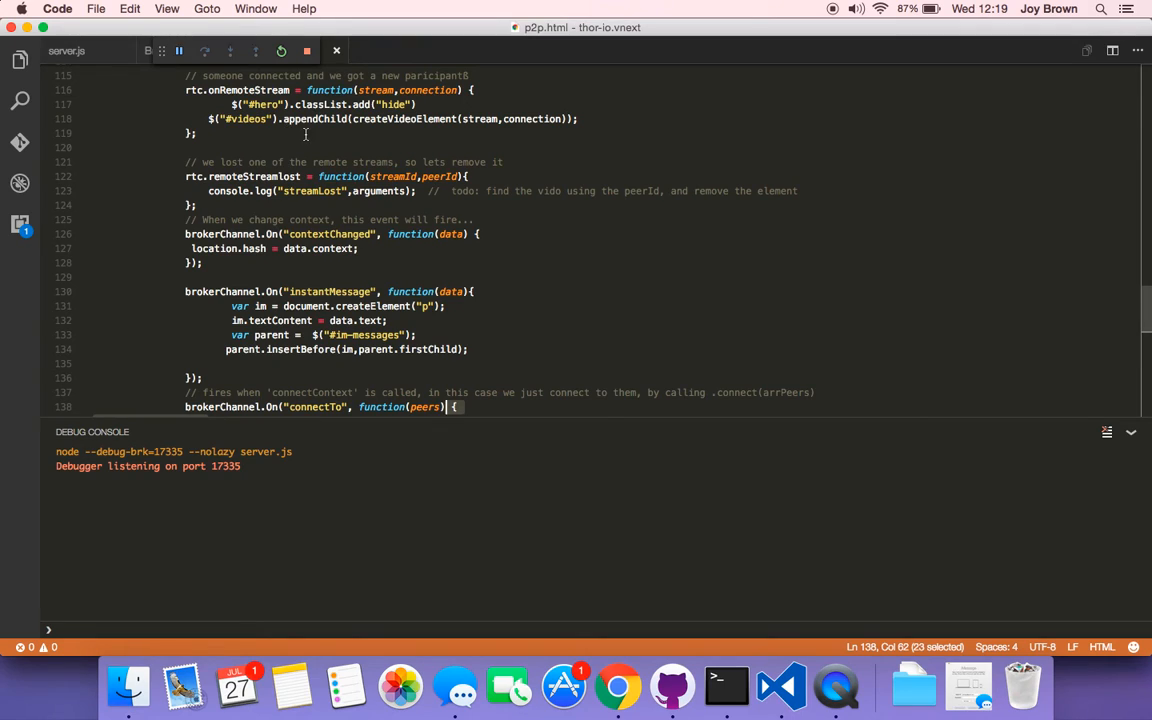
scroll(up, 3)
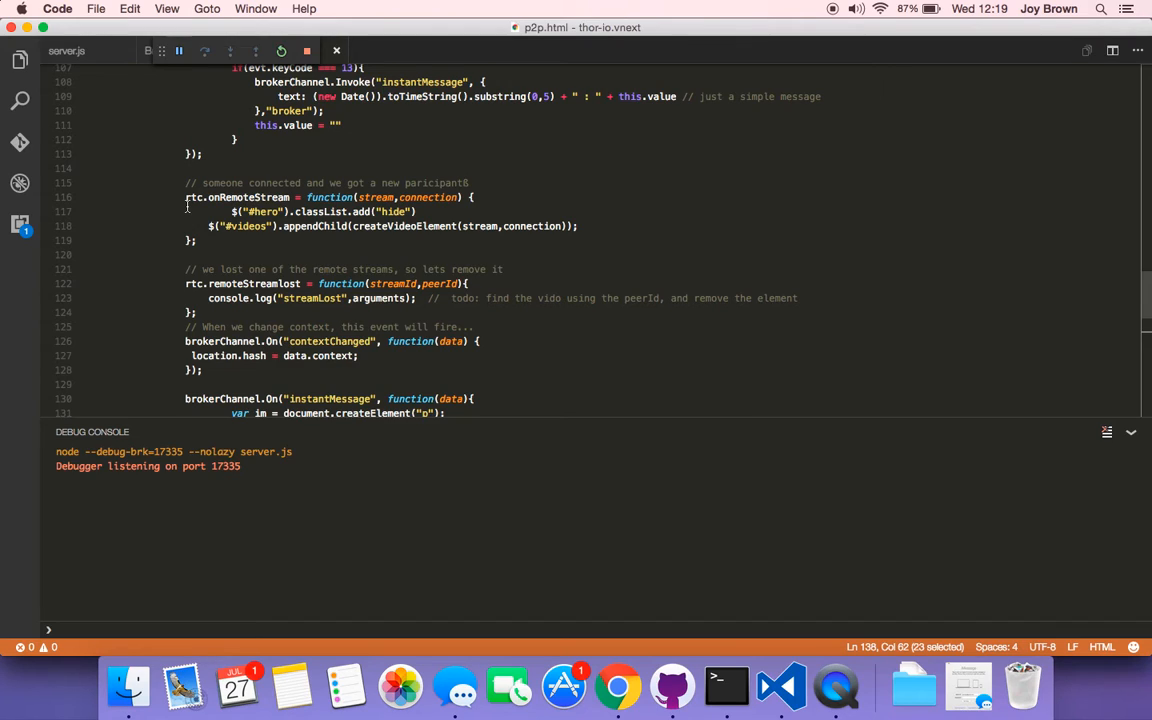
mouse_move(315, 227)
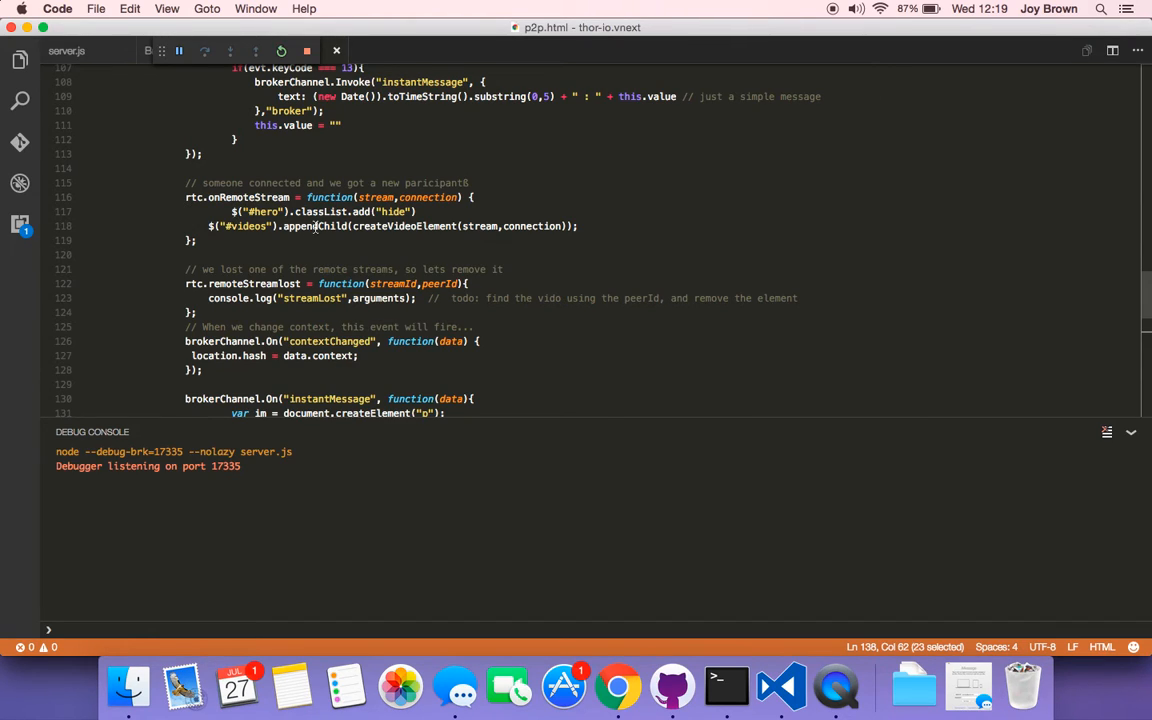
mouse_move(384, 226)
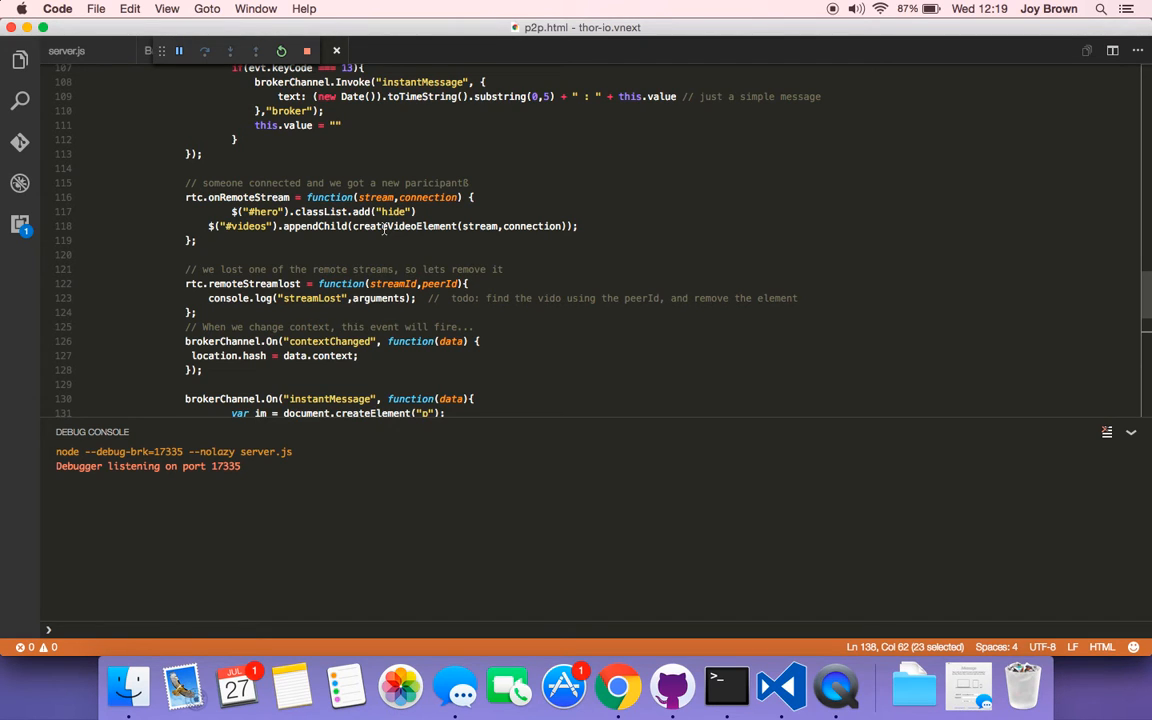
scroll(down, 3)
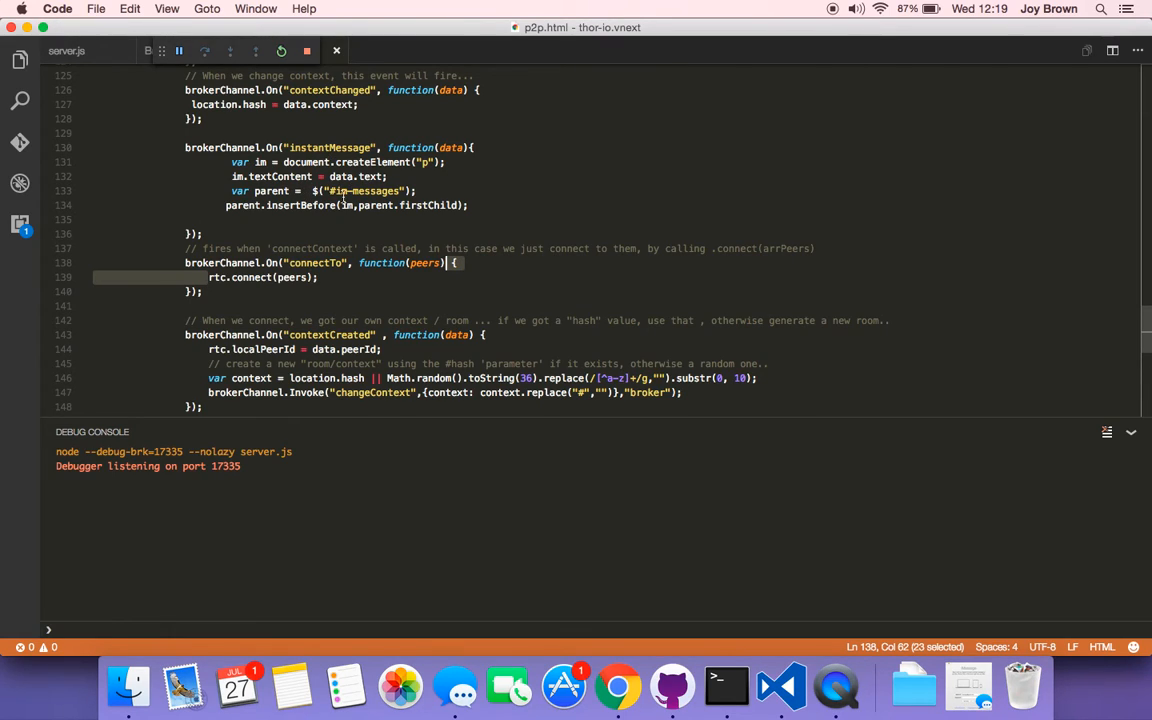
scroll(down, 3)
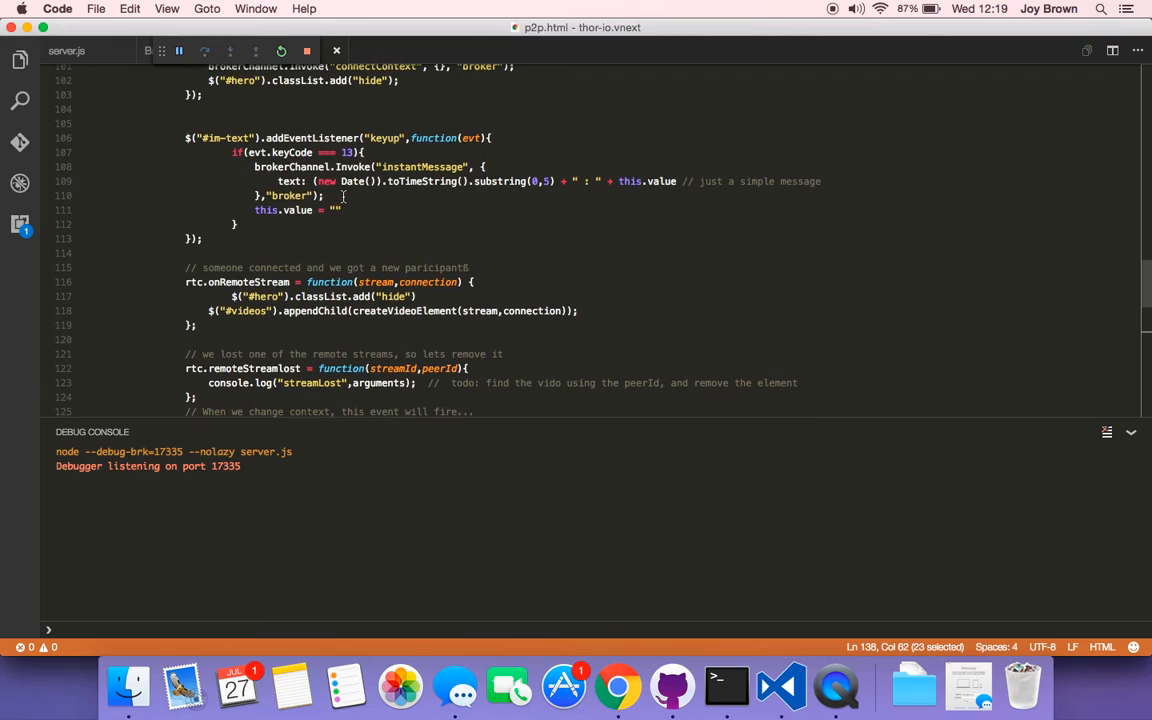
mouse_move(423, 153)
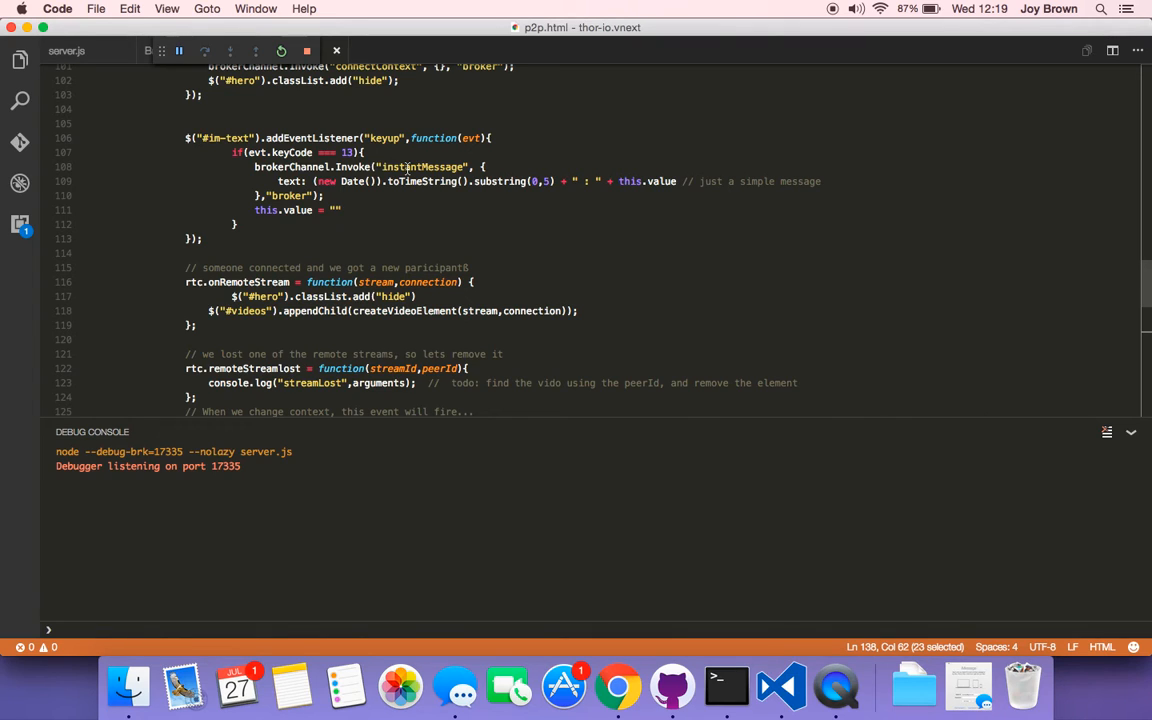
click(617, 686)
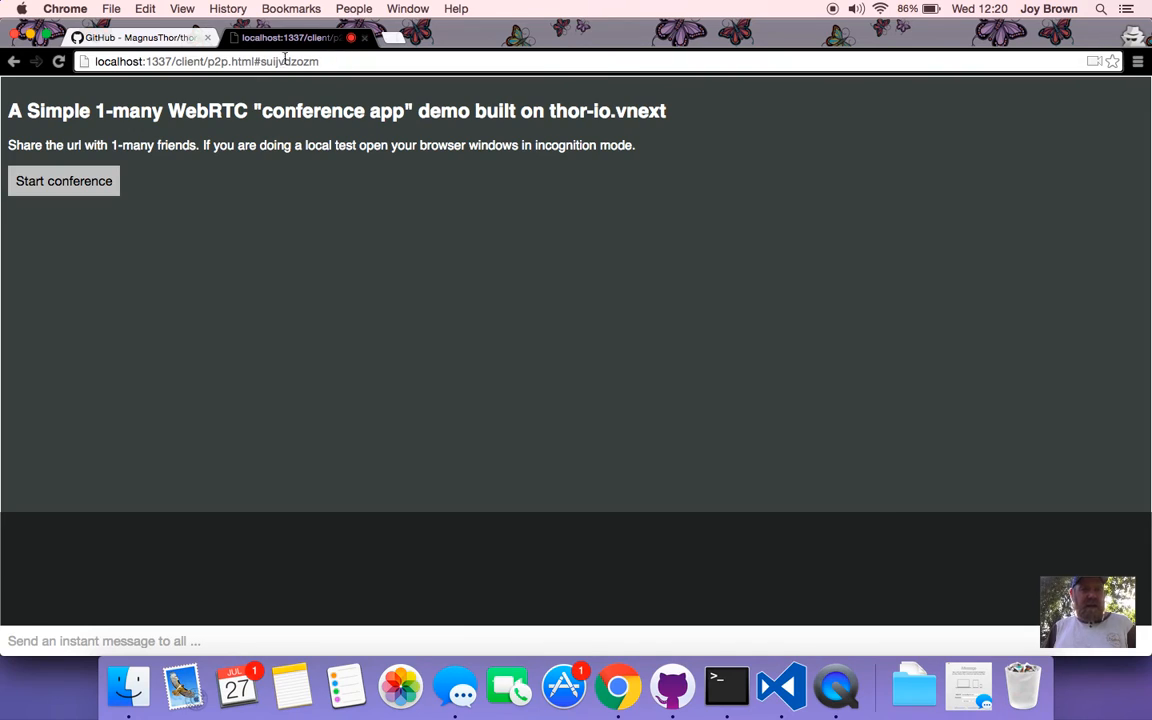
Select the localhost:1337/client/p2p.html conference URL in Chrome's address bar
double_click(288, 61)
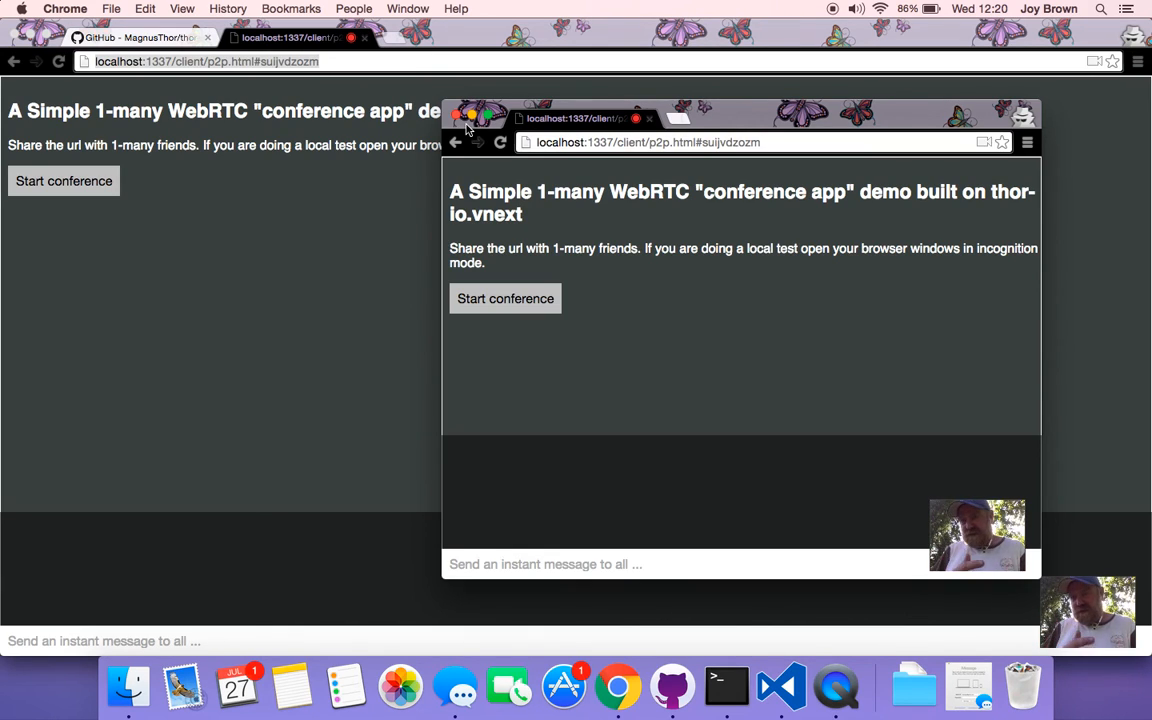
mouse_move(518, 230)
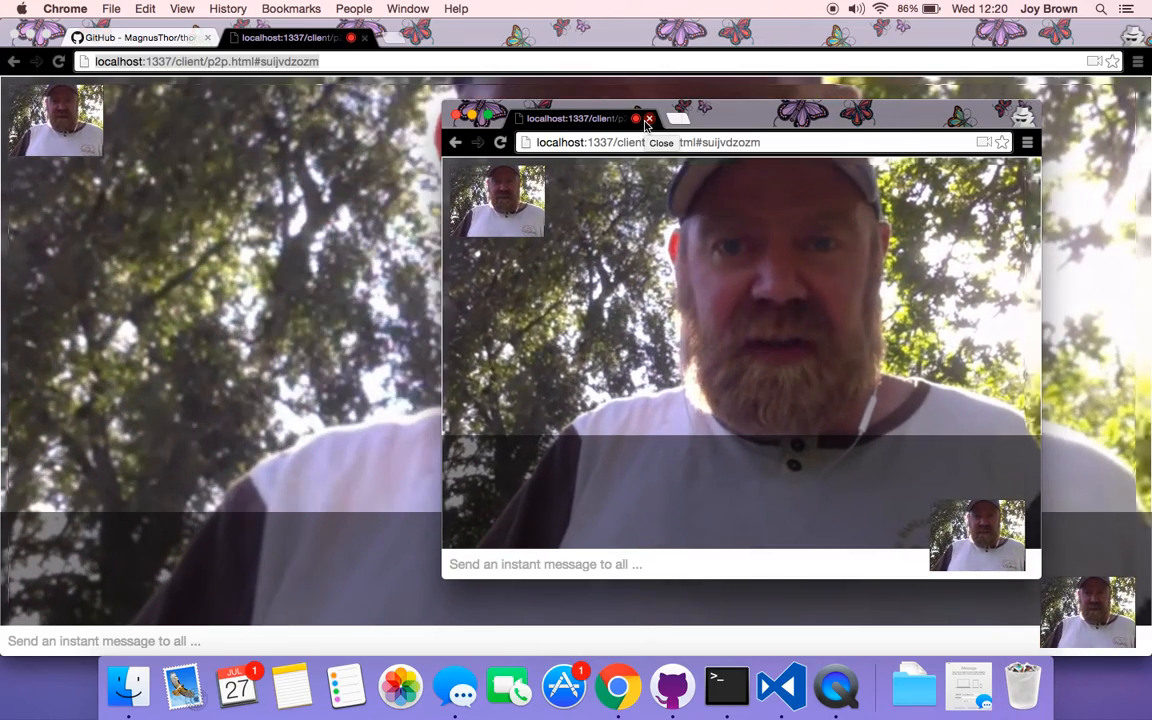
Close the second conference window after both video feeds connect
click(647, 119)
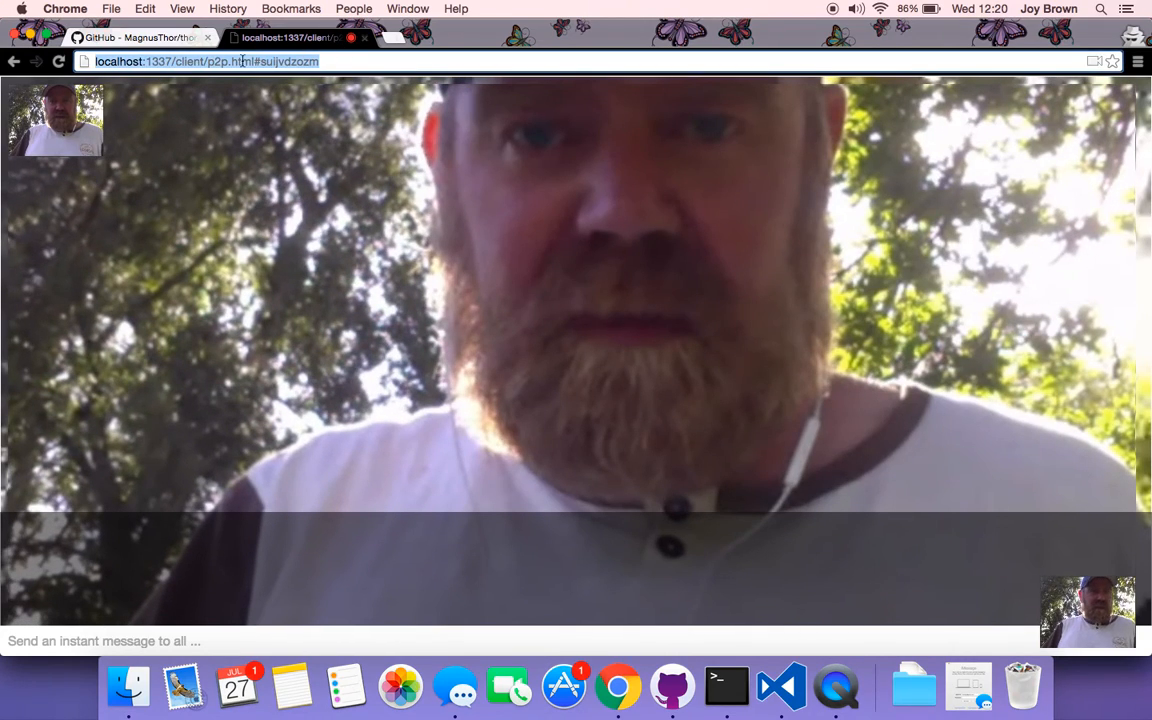
click(140, 37)
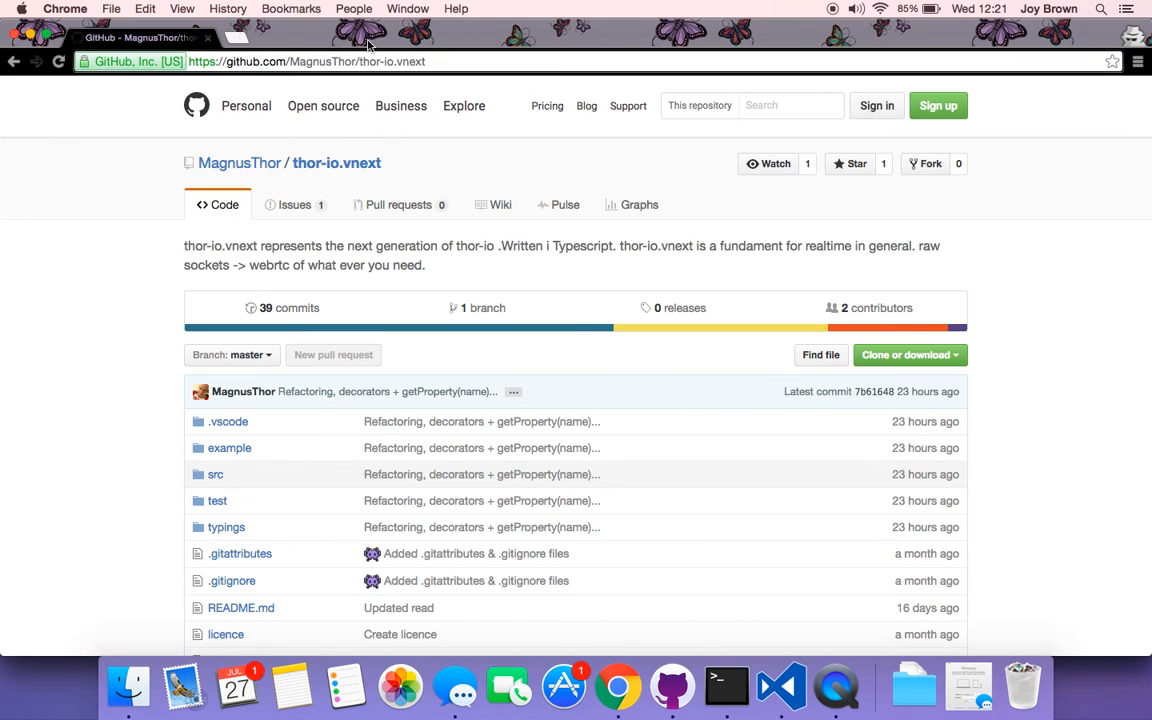
mouse_move(862, 627)
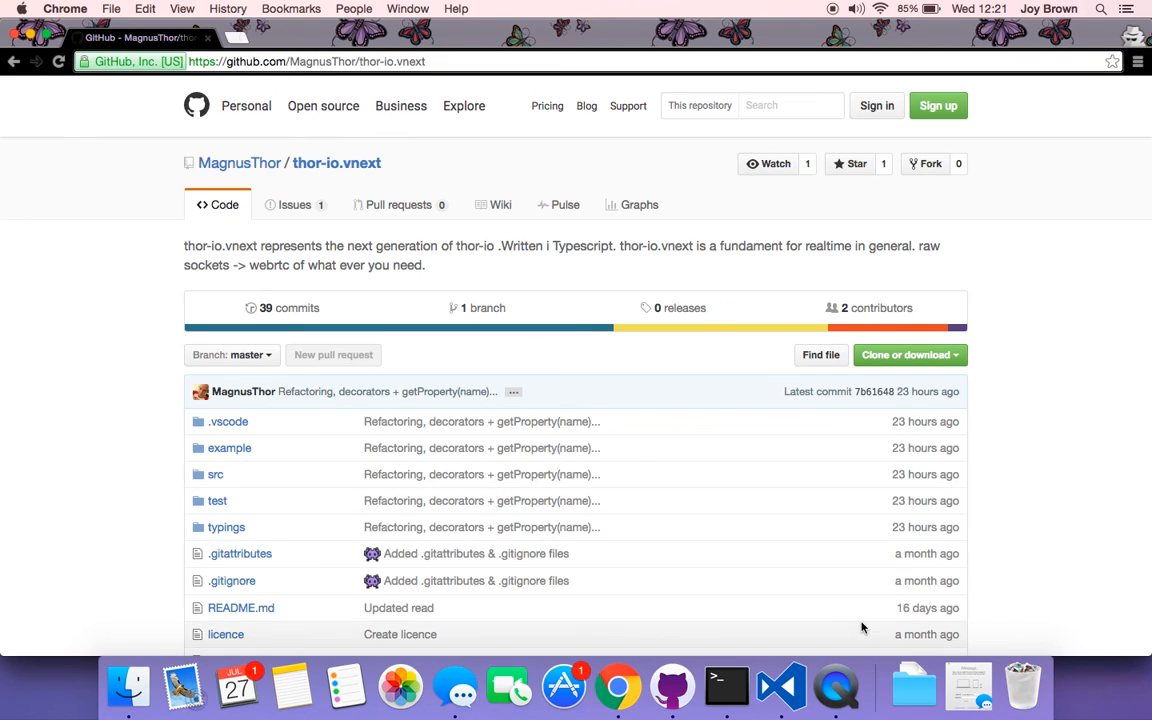
mouse_move(836, 686)
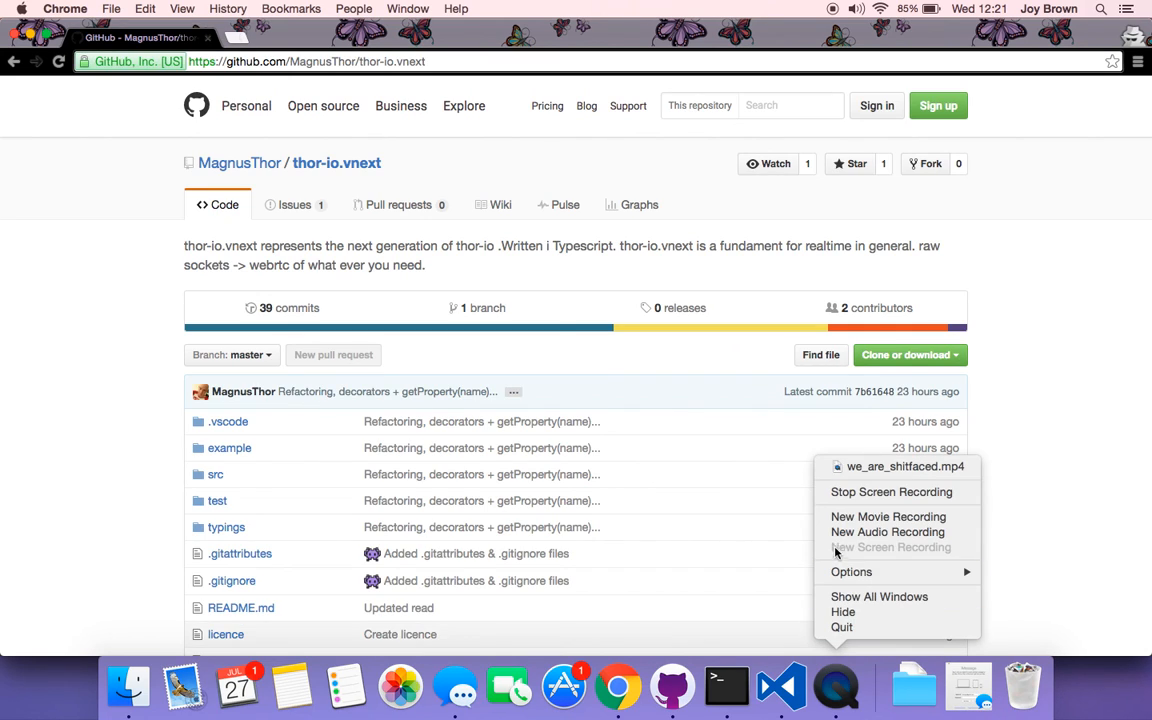
mouse_move(891, 491)
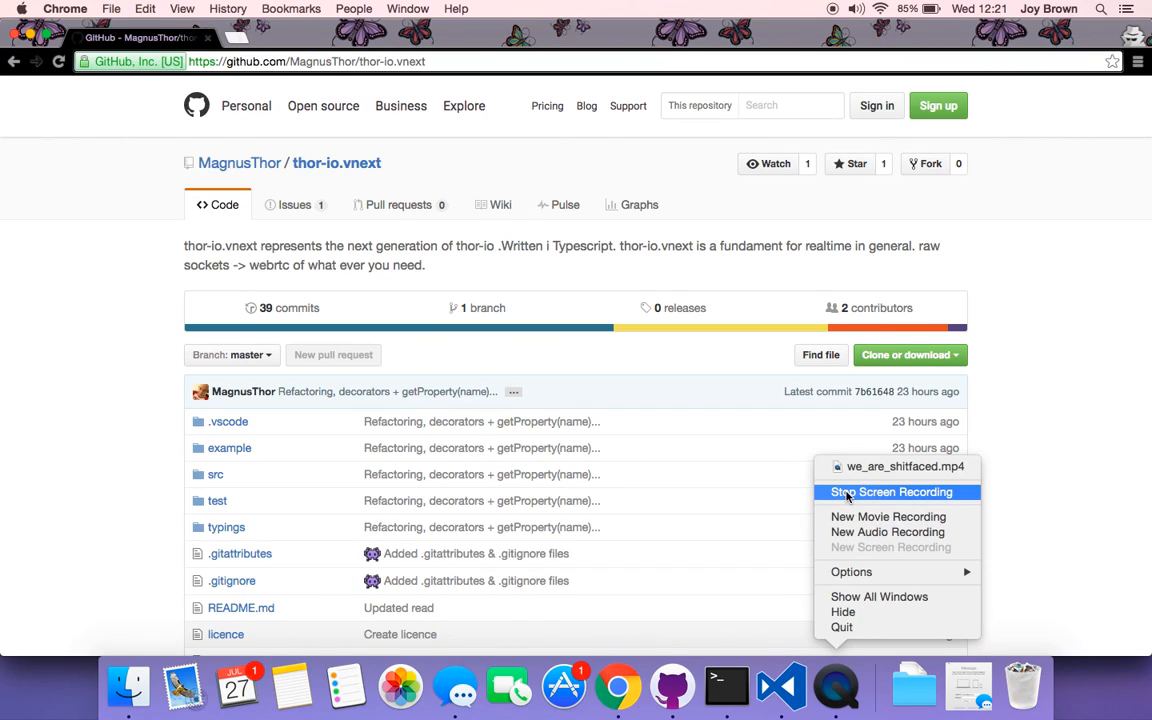